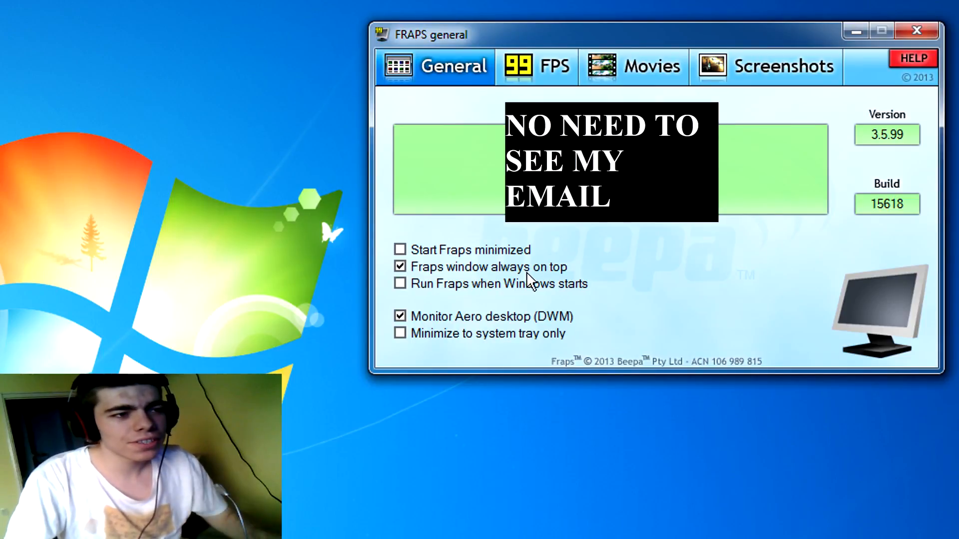
{"action": "mouse_move", "coordinate": [444, 485]}
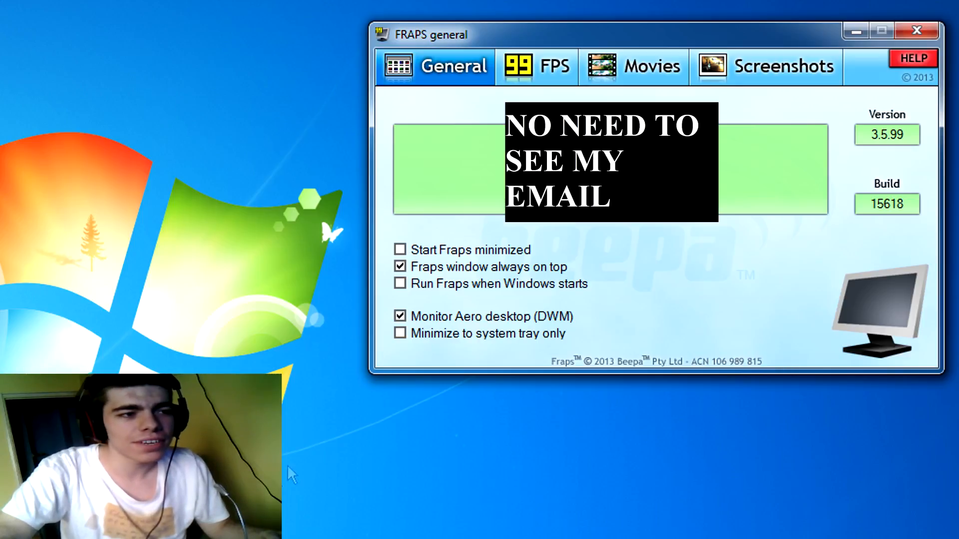
{"action": "mouse_move", "coordinate": [523, 309]}
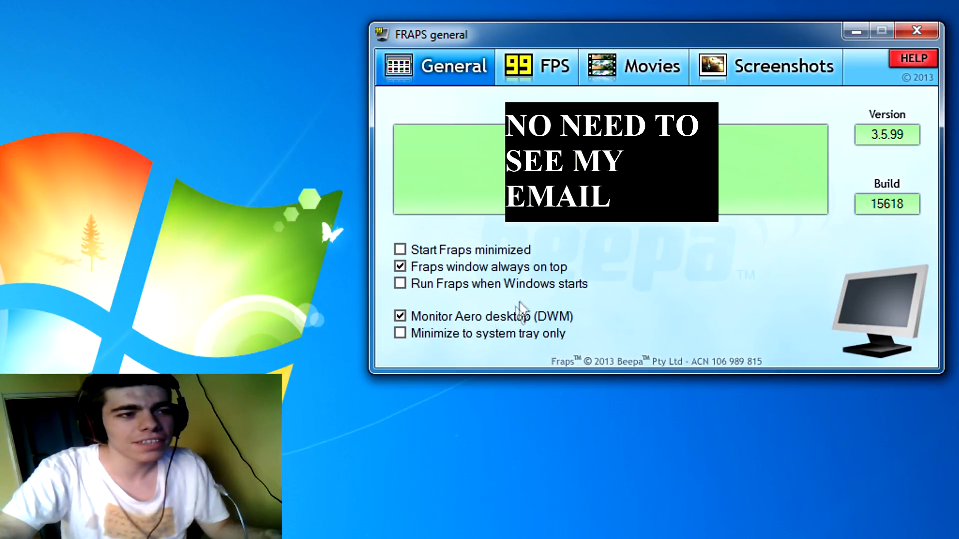
{"action": "mouse_move", "coordinate": [483, 333]}
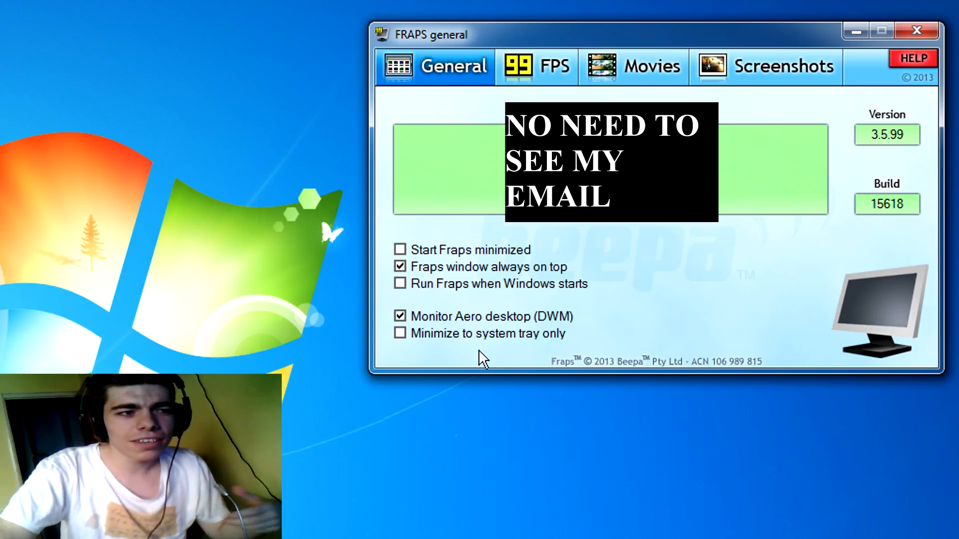
{"action": "mouse_move", "coordinate": [486, 324]}
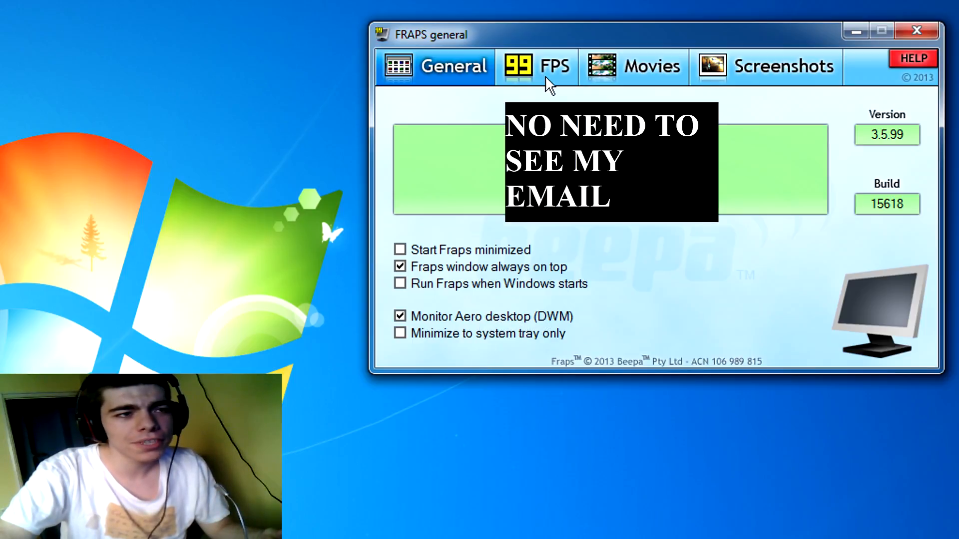
Show Fraps' FPS benchmark settings page.
{"action": "left_click", "coordinate": [537, 66]}
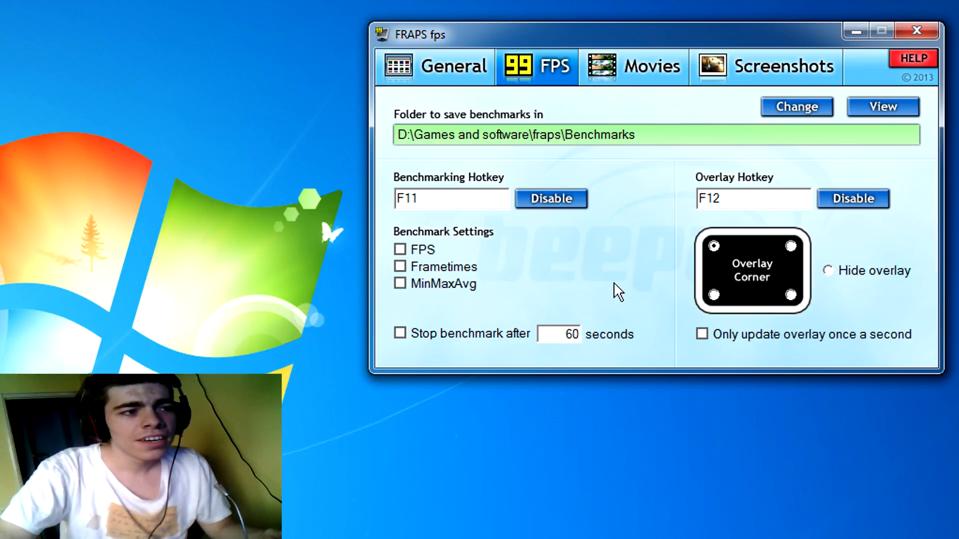
{"action": "mouse_move", "coordinate": [646, 178]}
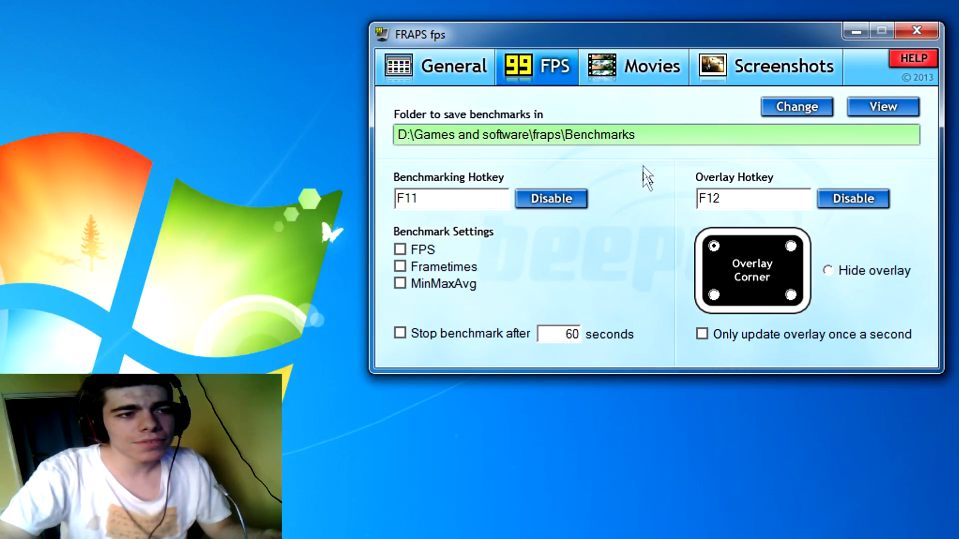
{"action": "mouse_move", "coordinate": [173, 231]}
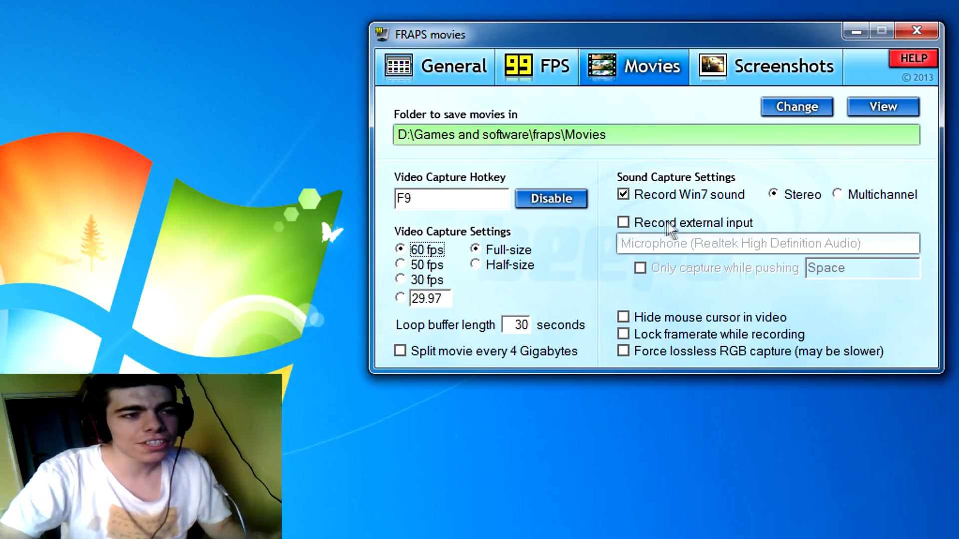
{"action": "mouse_move", "coordinate": [681, 161]}
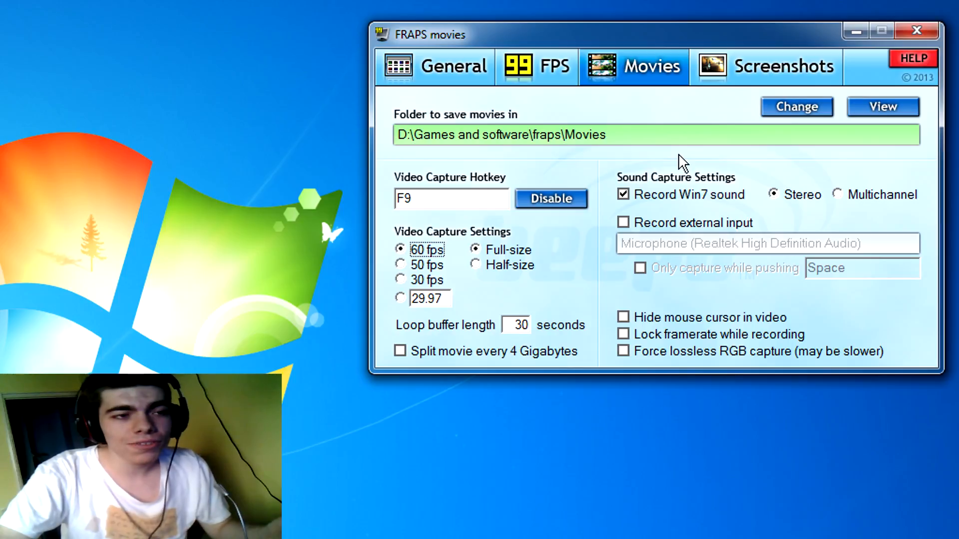
{"action": "mouse_move", "coordinate": [655, 237]}
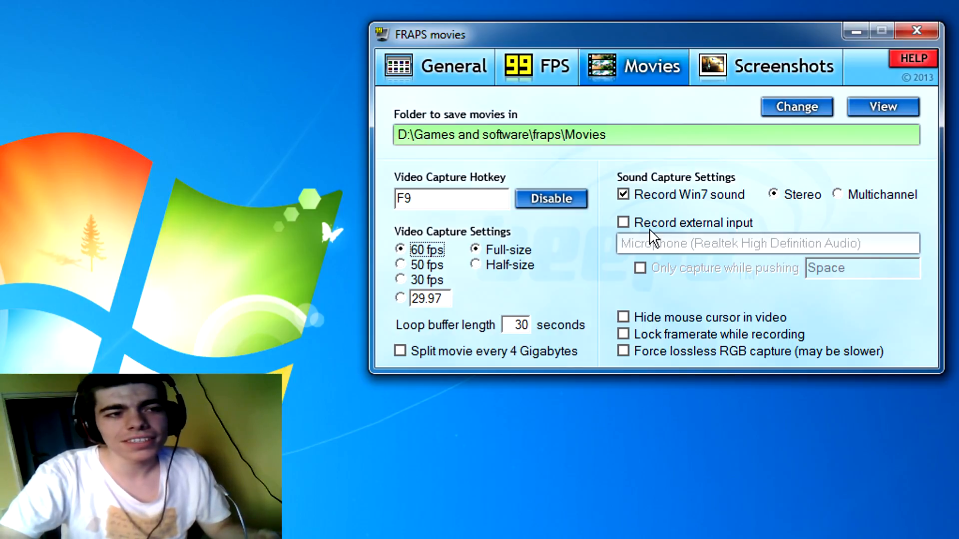
{"action": "mouse_move", "coordinate": [681, 158]}
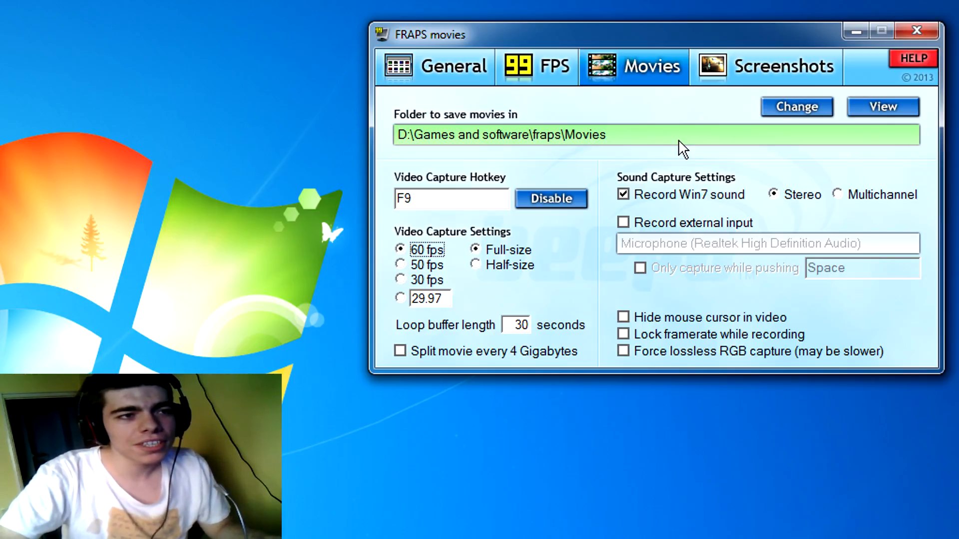
{"action": "left_click", "coordinate": [766, 67]}
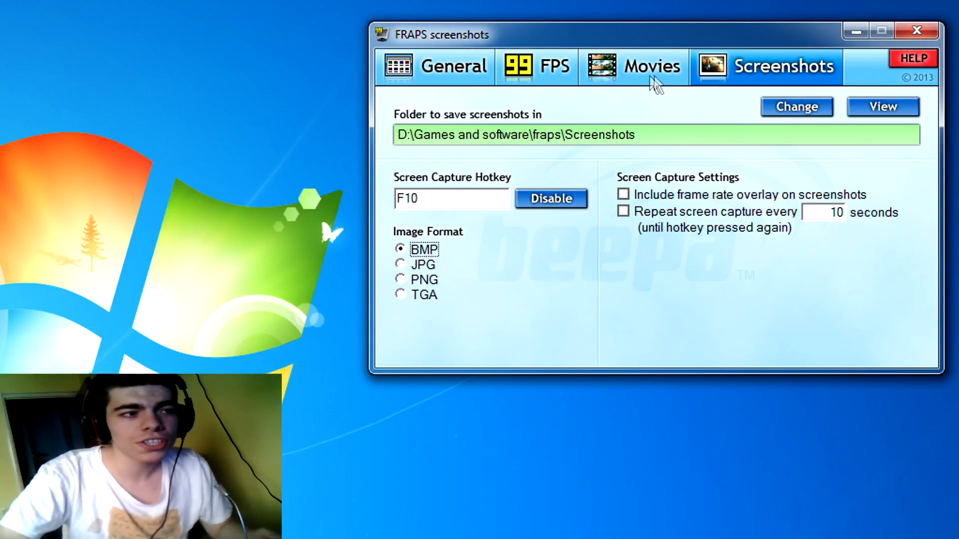
{"action": "left_click", "coordinate": [633, 67]}
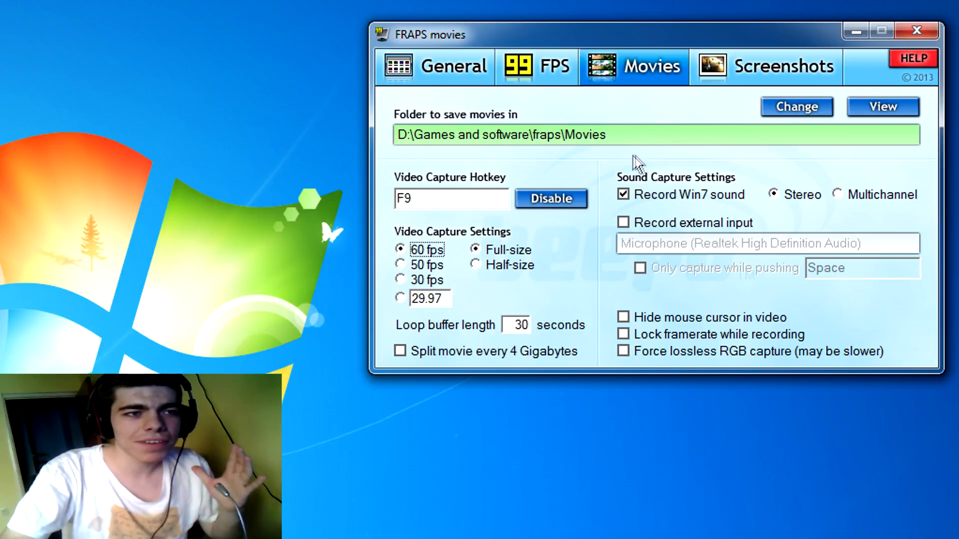
{"action": "mouse_move", "coordinate": [647, 157]}
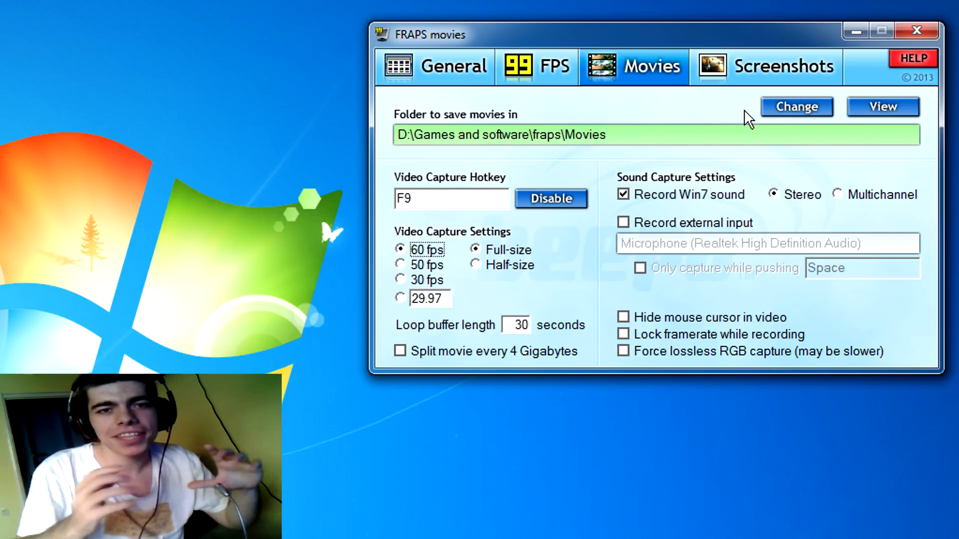
{"action": "mouse_move", "coordinate": [630, 147]}
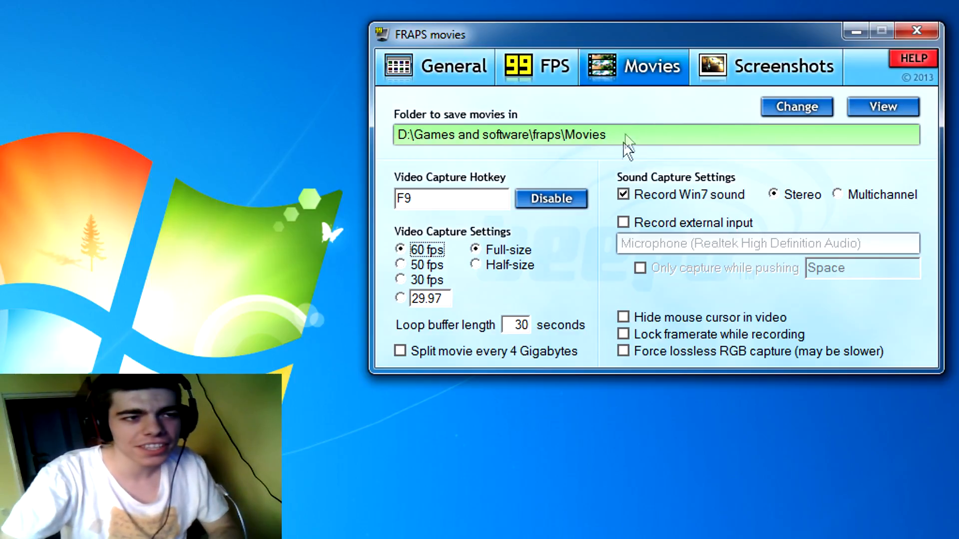
{"action": "mouse_move", "coordinate": [632, 150]}
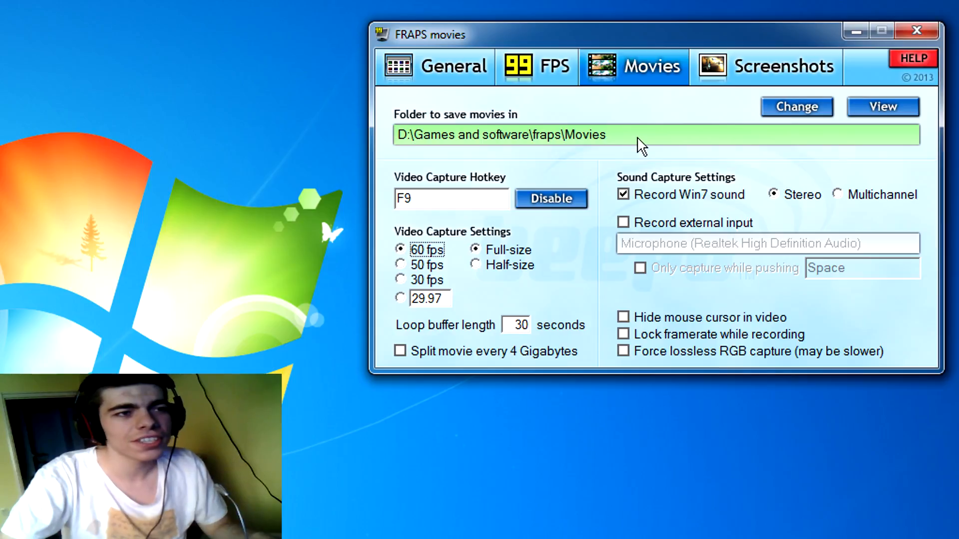
{"action": "mouse_move", "coordinate": [666, 152]}
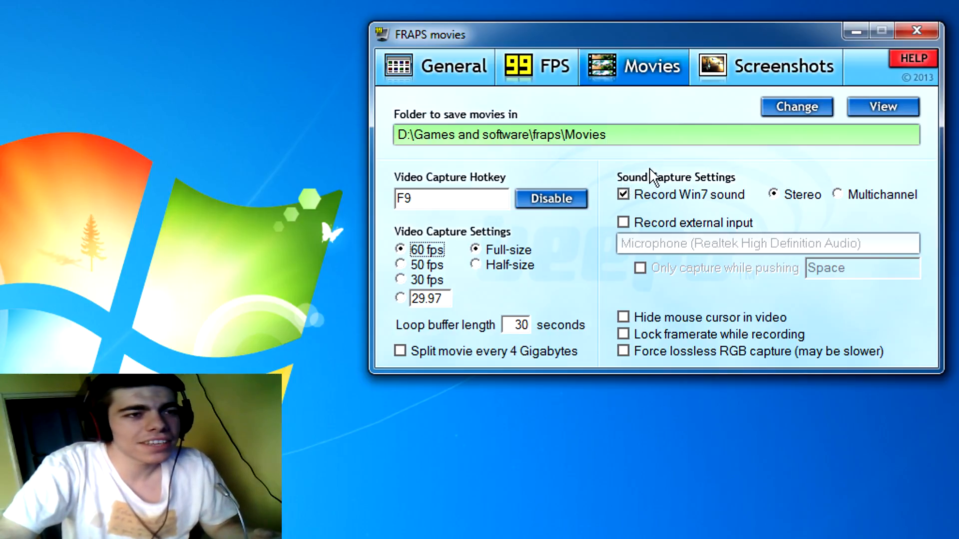
{"action": "mouse_move", "coordinate": [654, 177]}
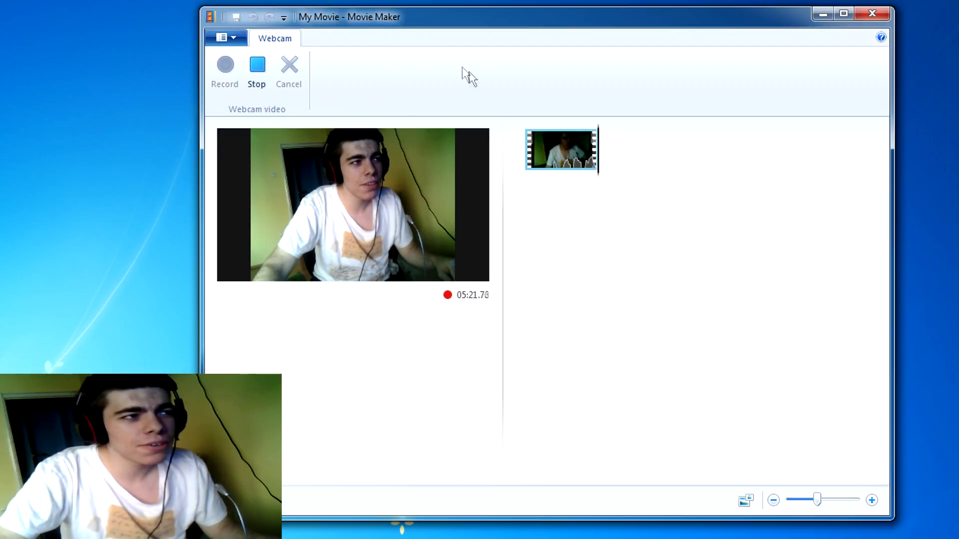
{"action": "mouse_move", "coordinate": [573, 291]}
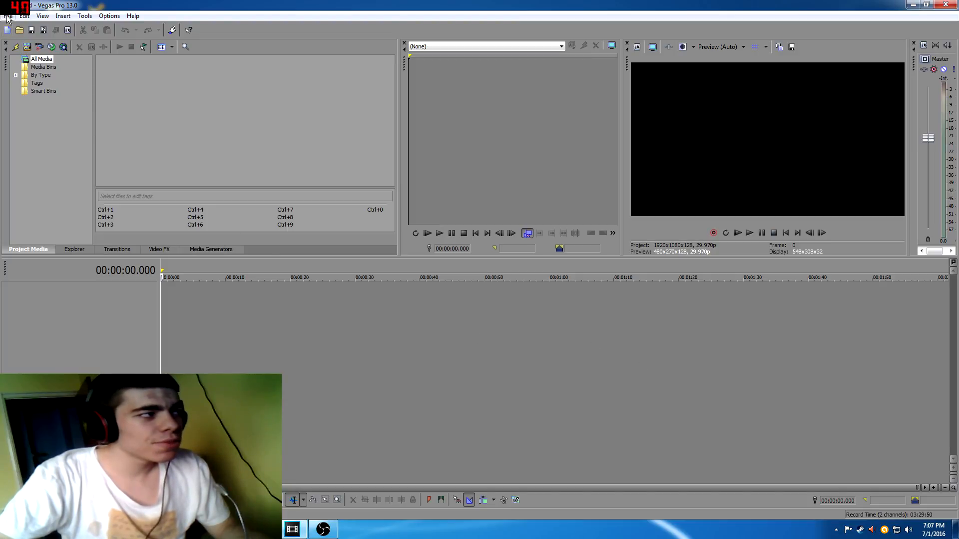
Open the hoi4 .avi from Fraps Movies, declining to match project settings.
{"action": "left_click", "coordinate": [8, 15]}
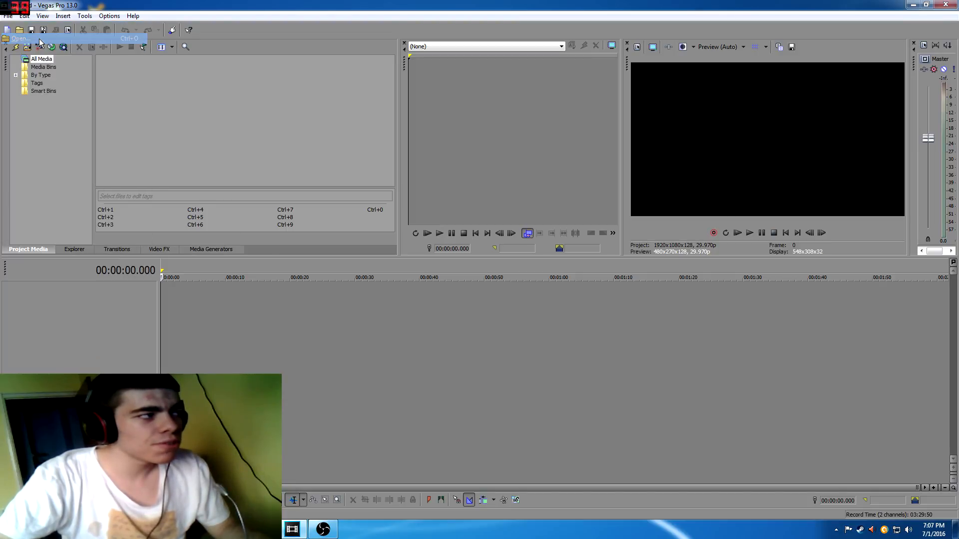
{"action": "left_click", "coordinate": [20, 29]}
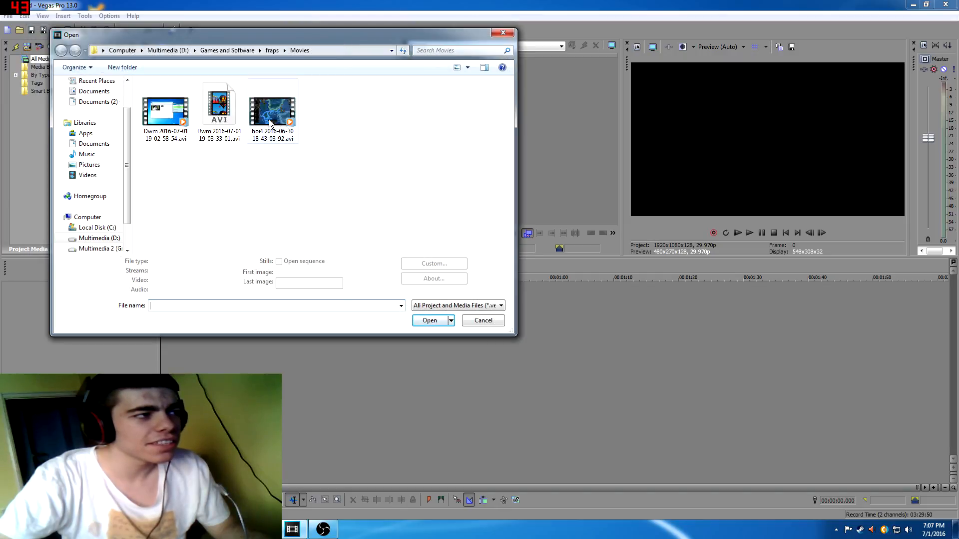
{"action": "left_click", "coordinate": [428, 321]}
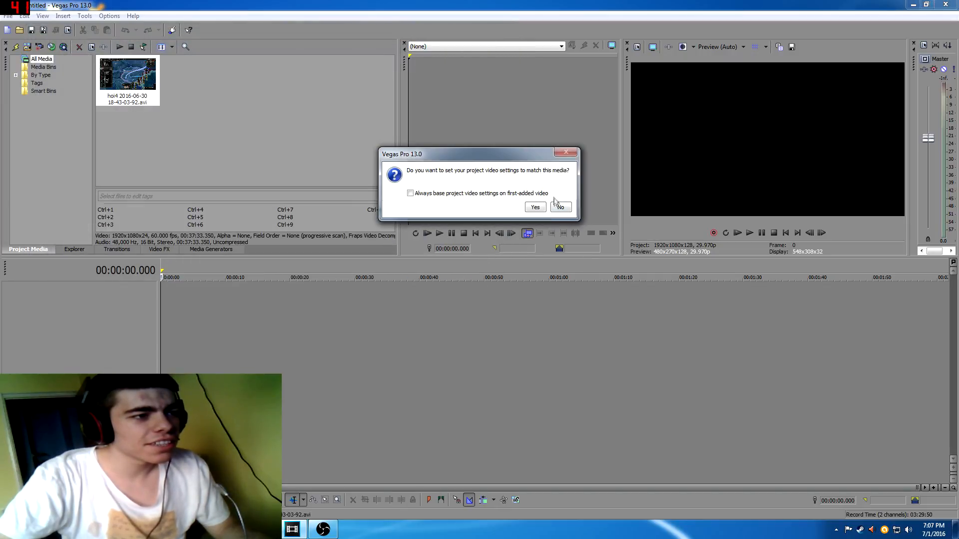
{"action": "left_click", "coordinate": [559, 207]}
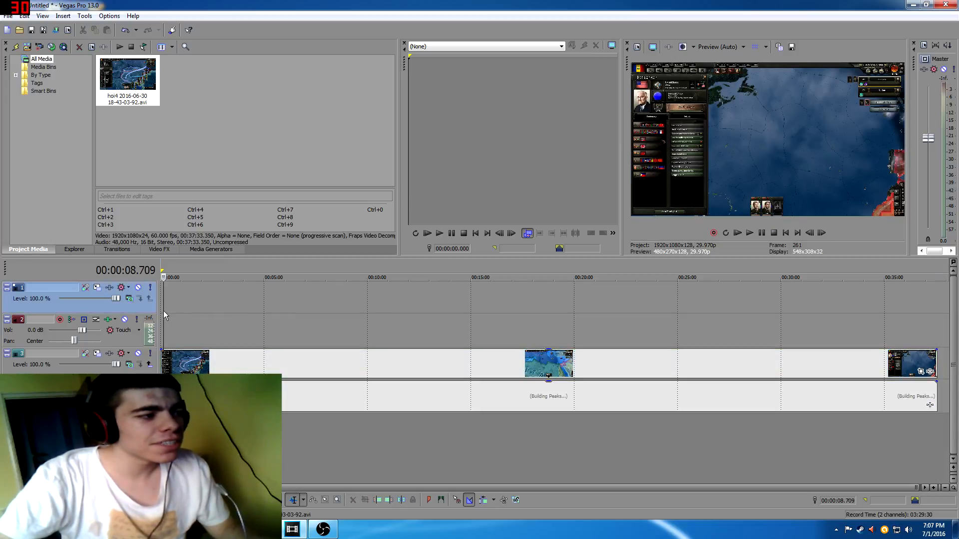
{"action": "left_click", "coordinate": [8, 16]}
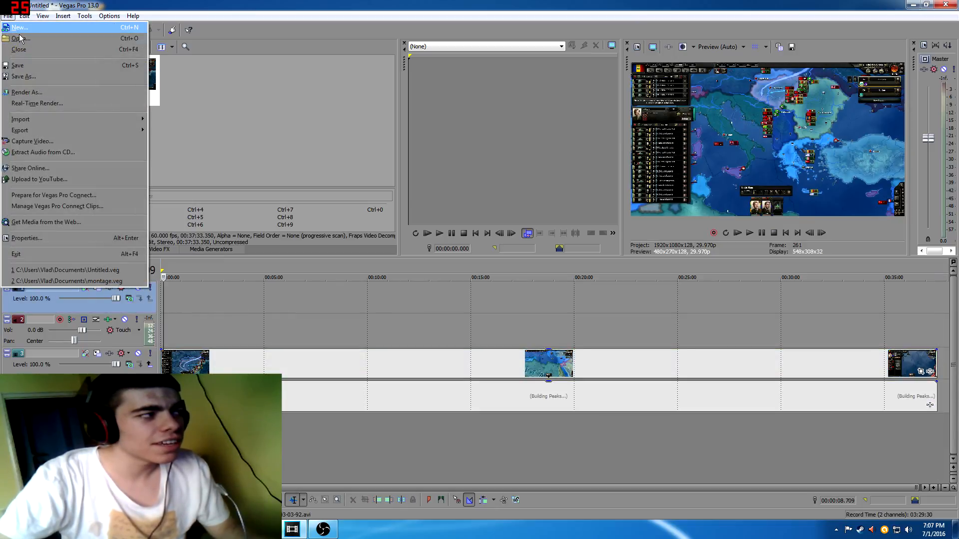
{"action": "left_click", "coordinate": [19, 38]}
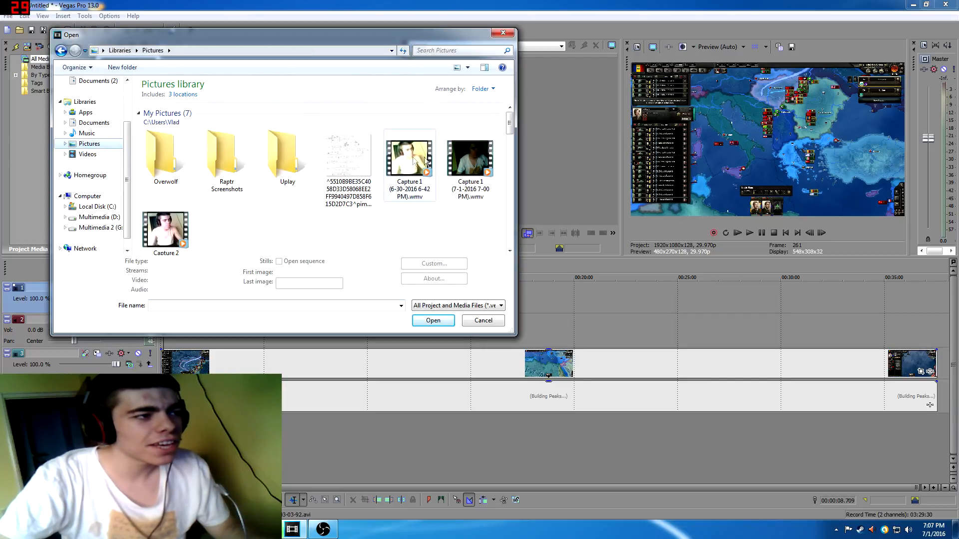
{"action": "mouse_move", "coordinate": [166, 231]}
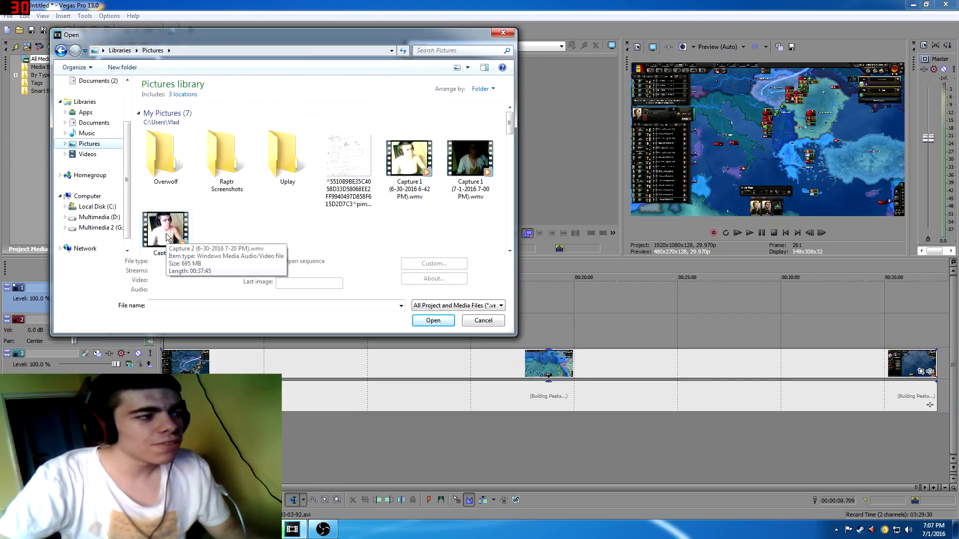
{"action": "left_click", "coordinate": [432, 320]}
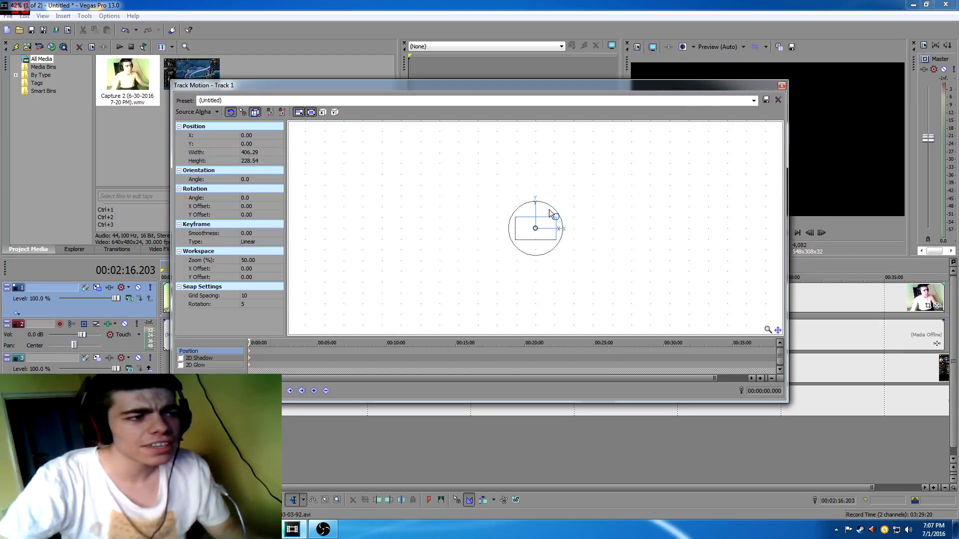
Drag the webcam frame into the top-left corner in Track Motion, then close it.
{"action": "left_click_drag", "start_coordinate": [535, 229], "coordinate": [458, 188]}
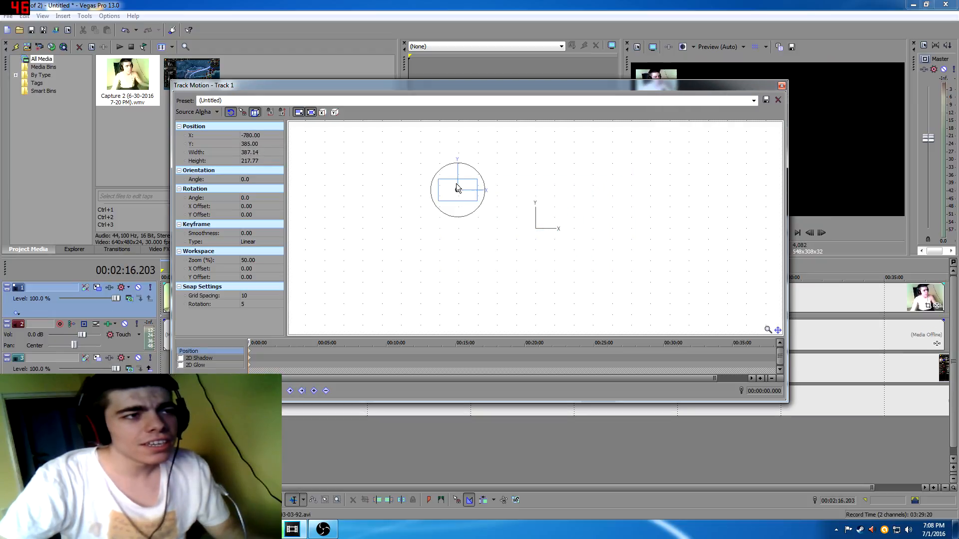
{"action": "left_click", "coordinate": [778, 99]}
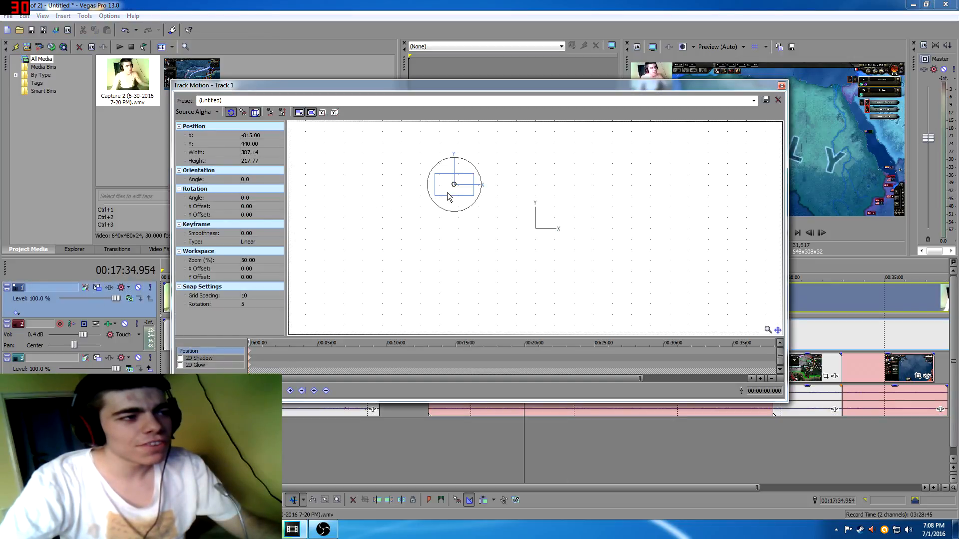
{"action": "left_click_drag", "start_coordinate": [454, 184], "coordinate": [616, 250]}
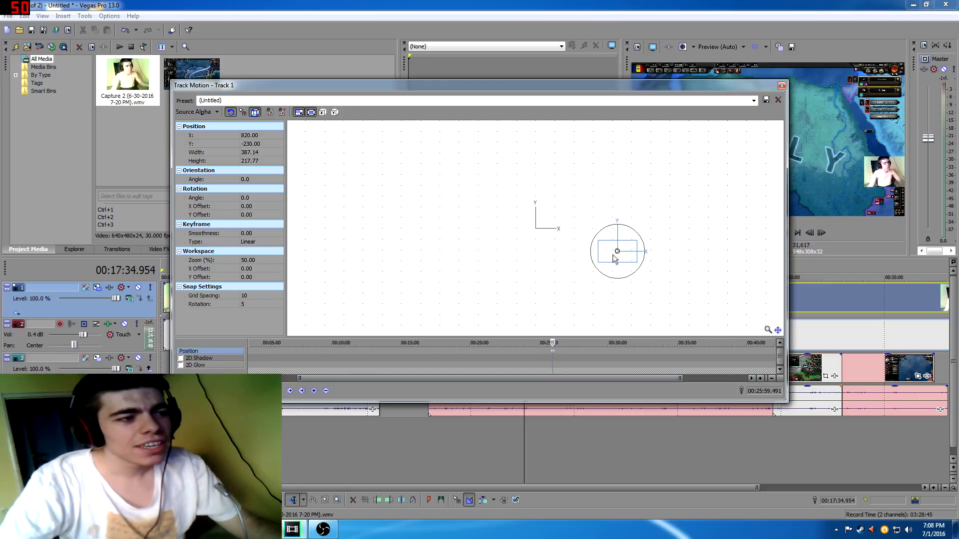
{"action": "left_click_drag", "start_coordinate": [617, 250], "coordinate": [470, 172]}
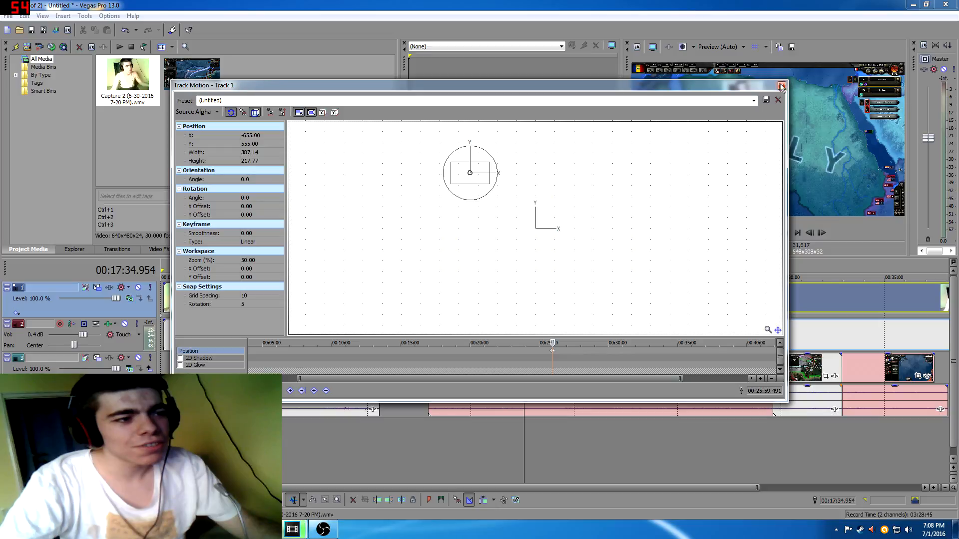
{"action": "left_click", "coordinate": [782, 85]}
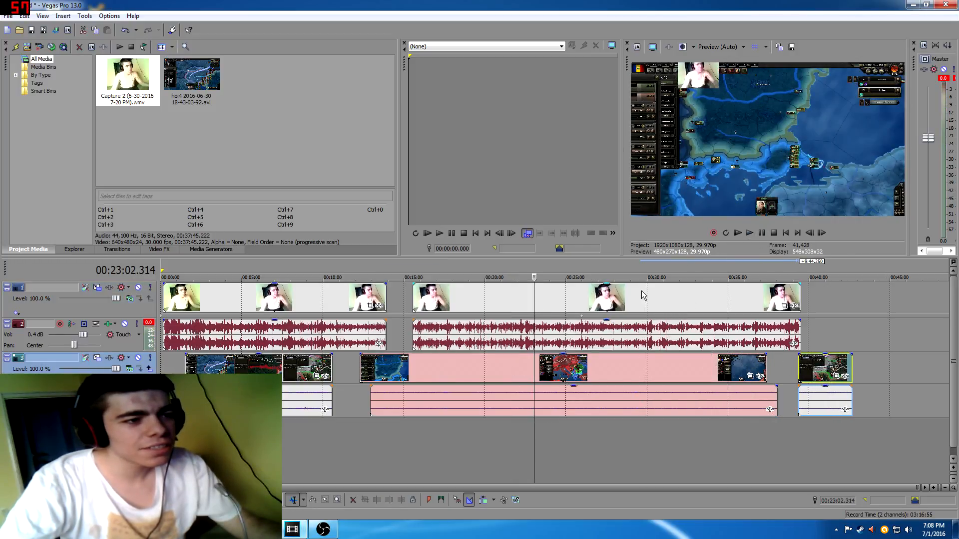
Move the second webcam clip later on track 1 and open File > Render As.
{"action": "left_click", "coordinate": [471, 298]}
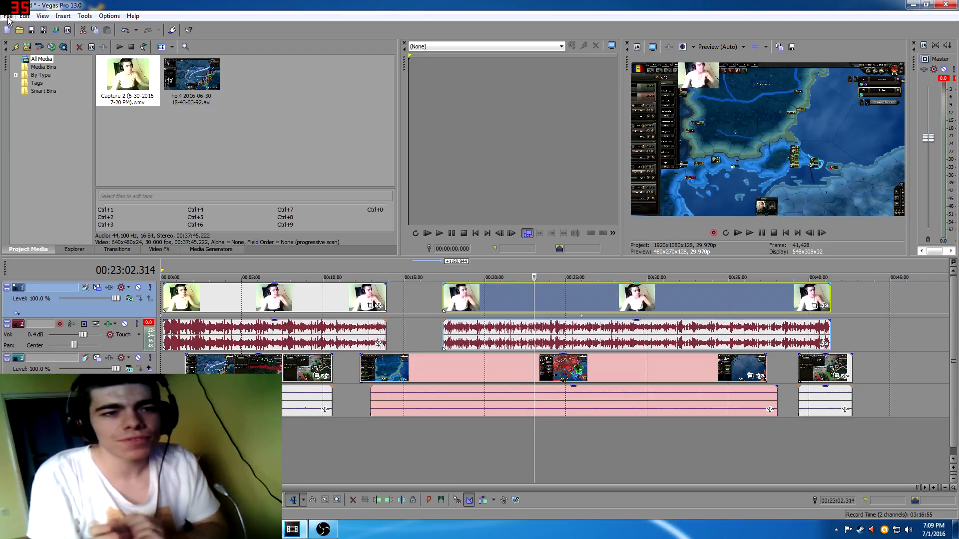
{"action": "left_click", "coordinate": [8, 16]}
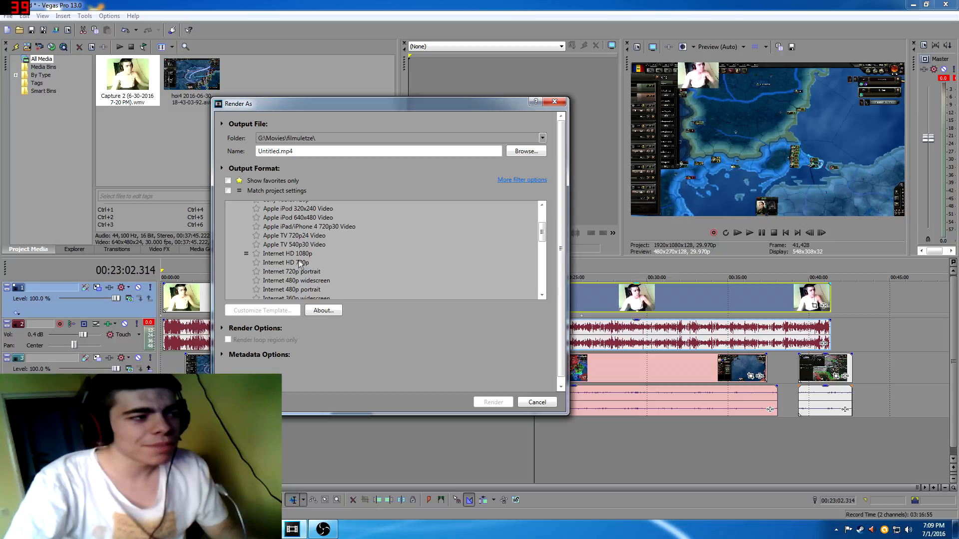
Select the Internet HD 1080p template, then cancel the Render As dialog.
{"action": "left_click", "coordinate": [288, 254]}
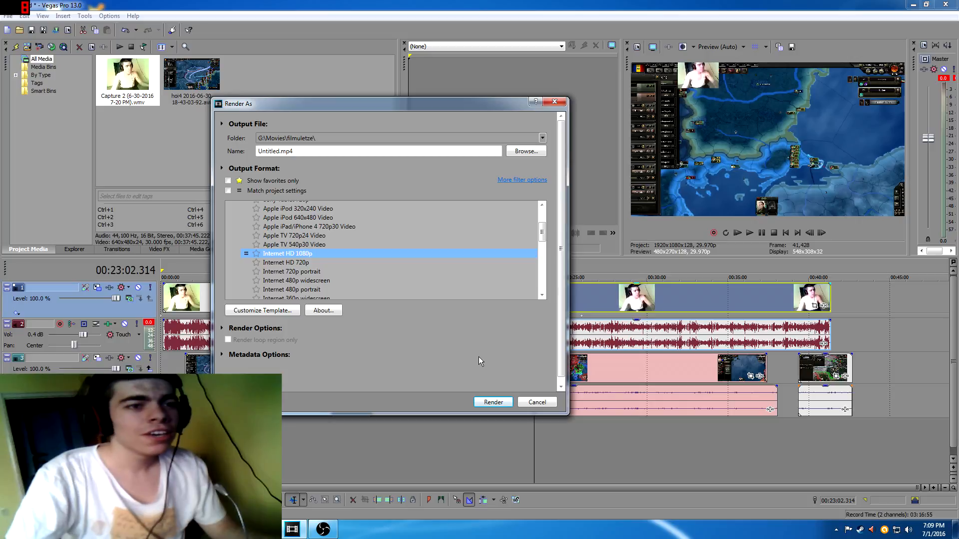
{"action": "mouse_move", "coordinate": [501, 355]}
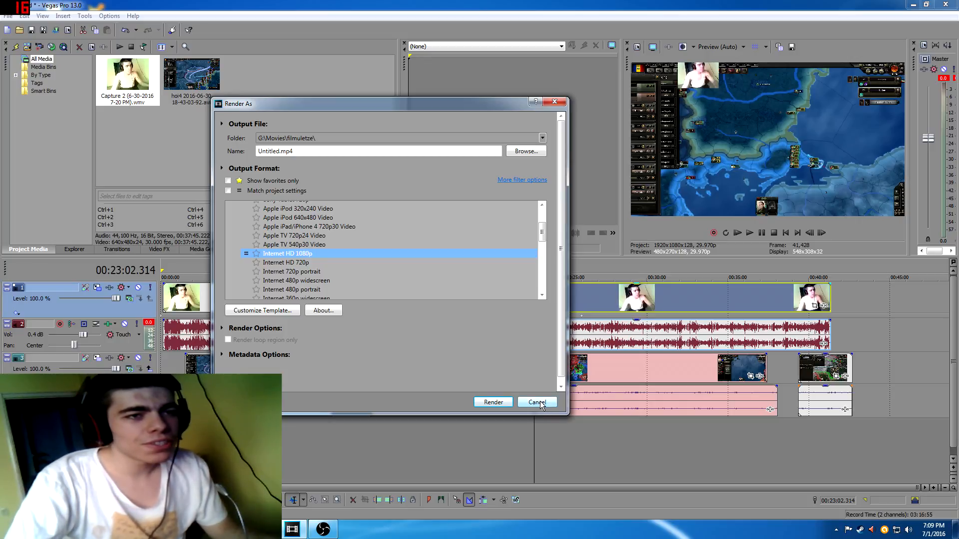
{"action": "left_click", "coordinate": [536, 401]}
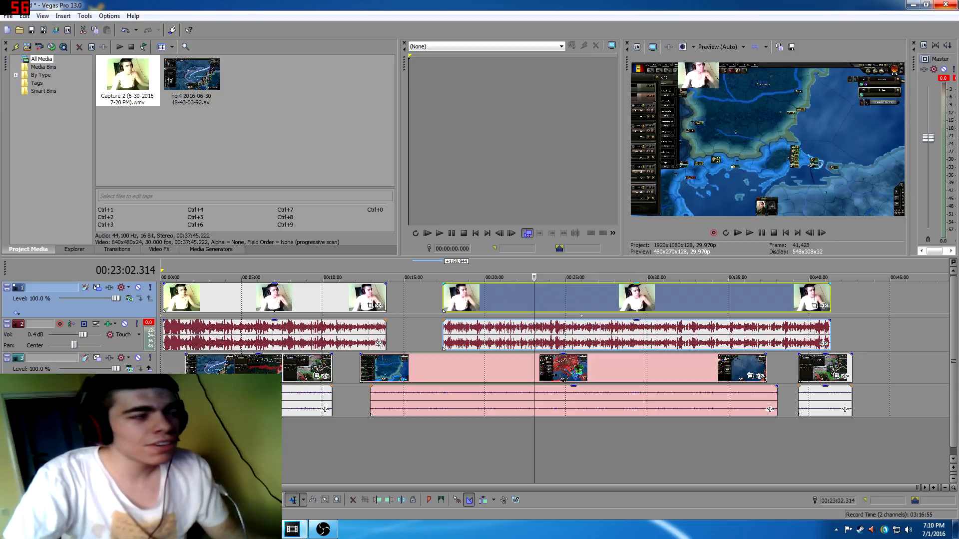
Switch to OBS and select the Video Capture Device source.
{"action": "left_click", "coordinate": [323, 529]}
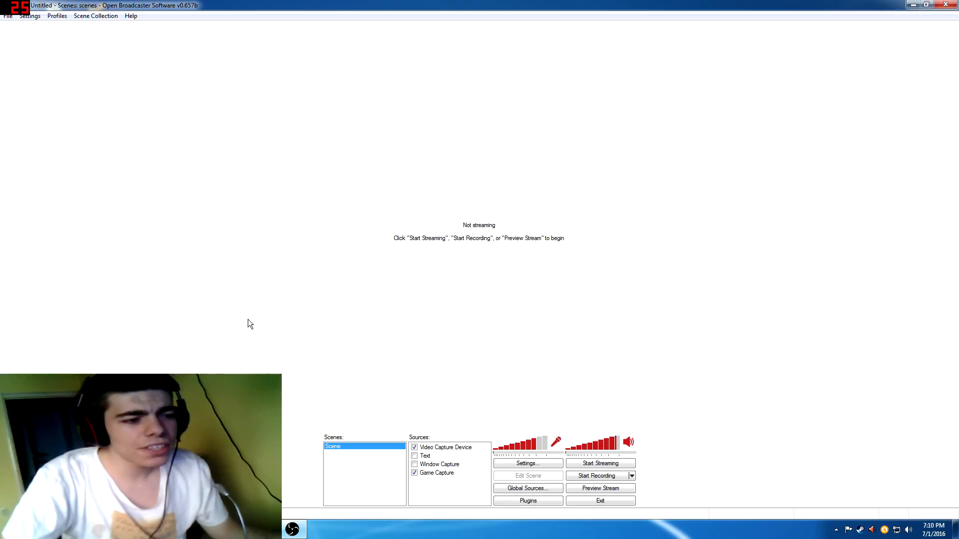
{"action": "mouse_move", "coordinate": [488, 290]}
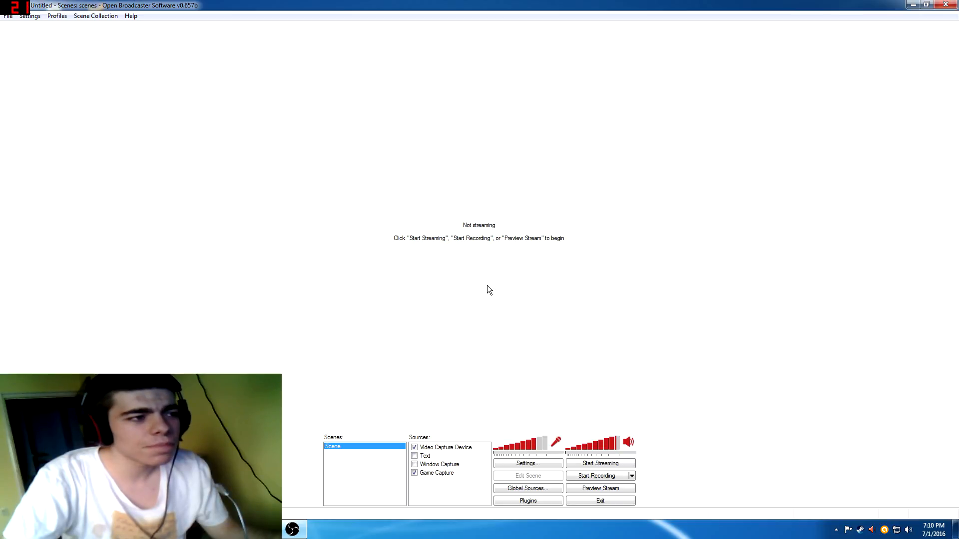
{"action": "mouse_move", "coordinate": [484, 323]}
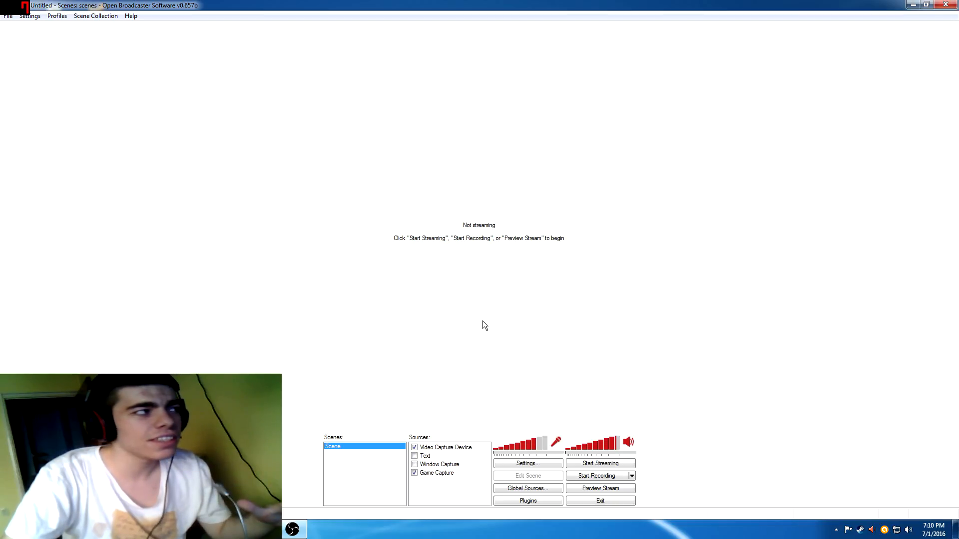
{"action": "mouse_move", "coordinate": [488, 334]}
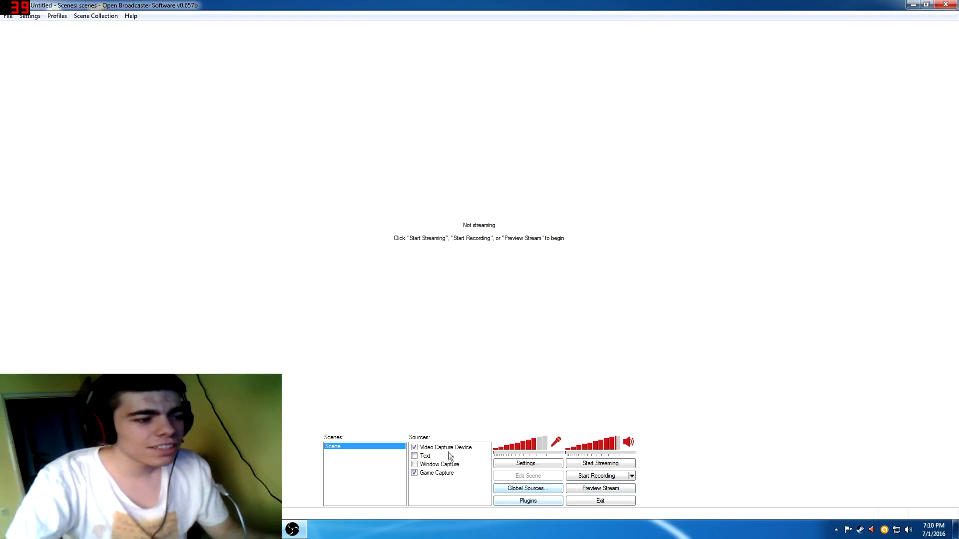
{"action": "left_click", "coordinate": [446, 447]}
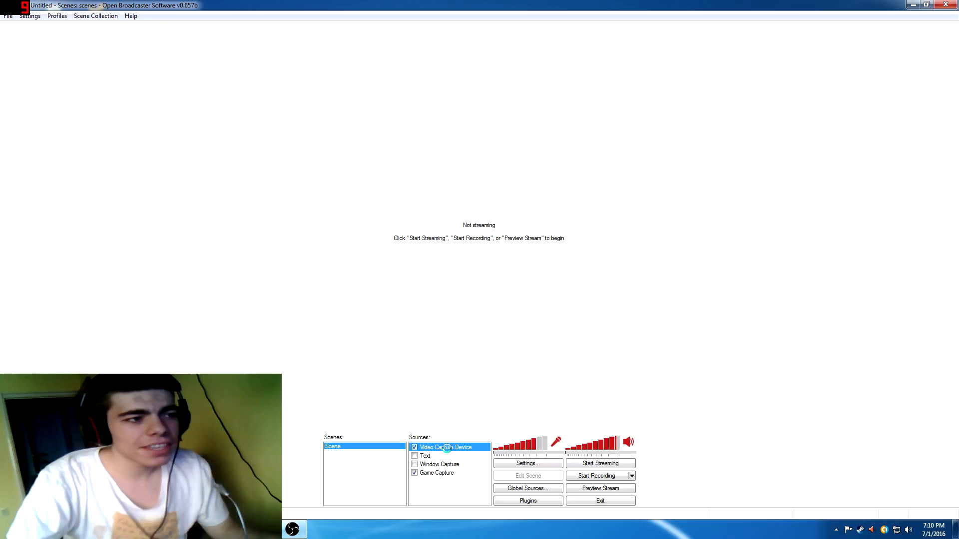
Open the Video Capture Device settings and accept them.
{"action": "double_click", "coordinate": [447, 447]}
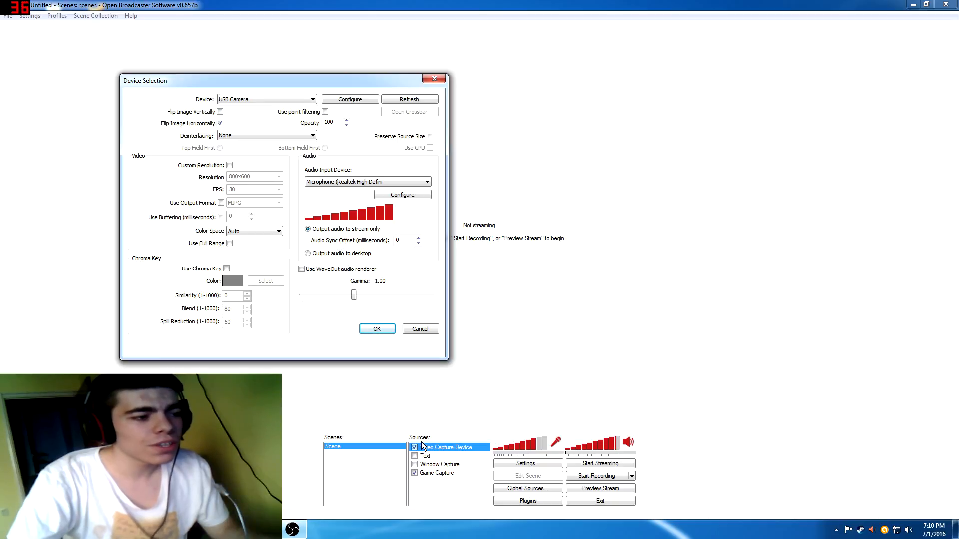
{"action": "left_click", "coordinate": [376, 329]}
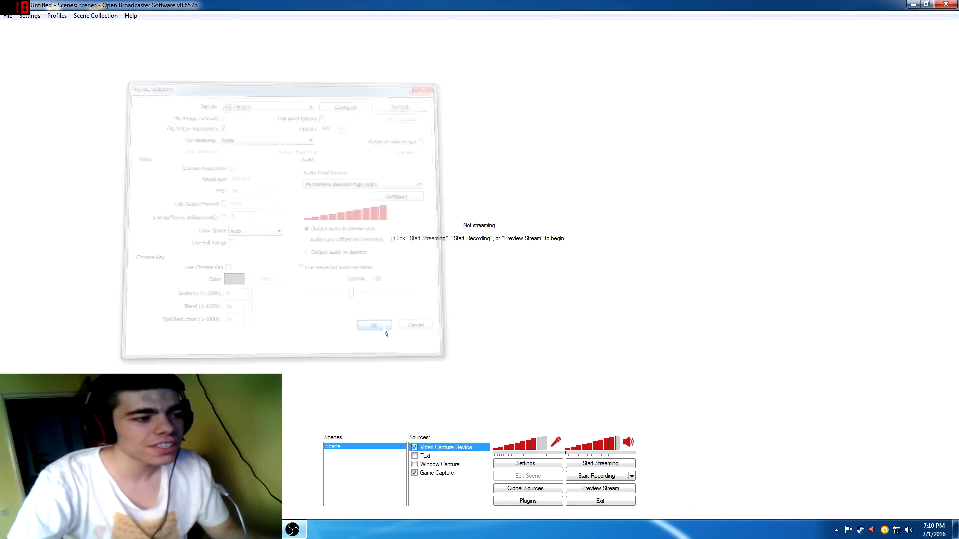
{"action": "left_click", "coordinate": [373, 326]}
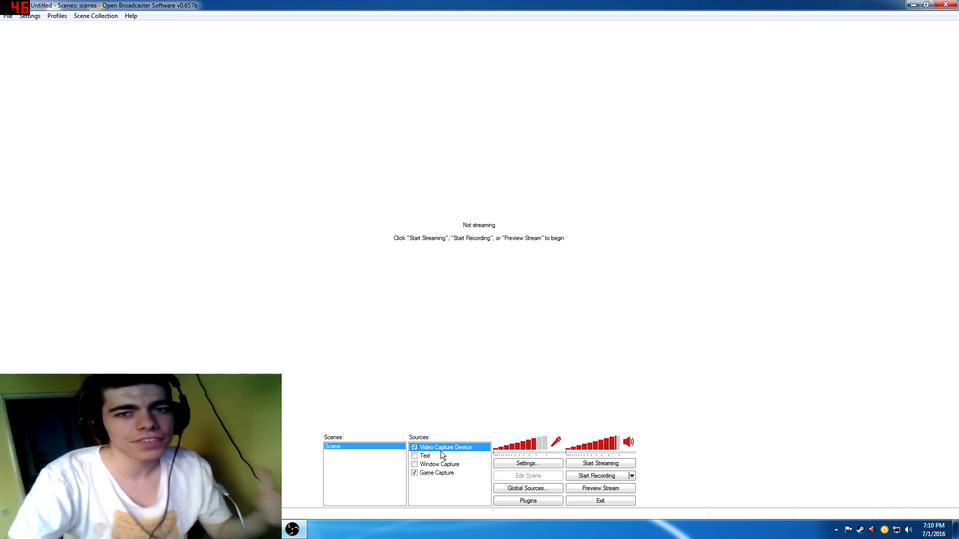
Replace Game Capture with Window Capture as the enabled scene source.
{"action": "left_click", "coordinate": [437, 473]}
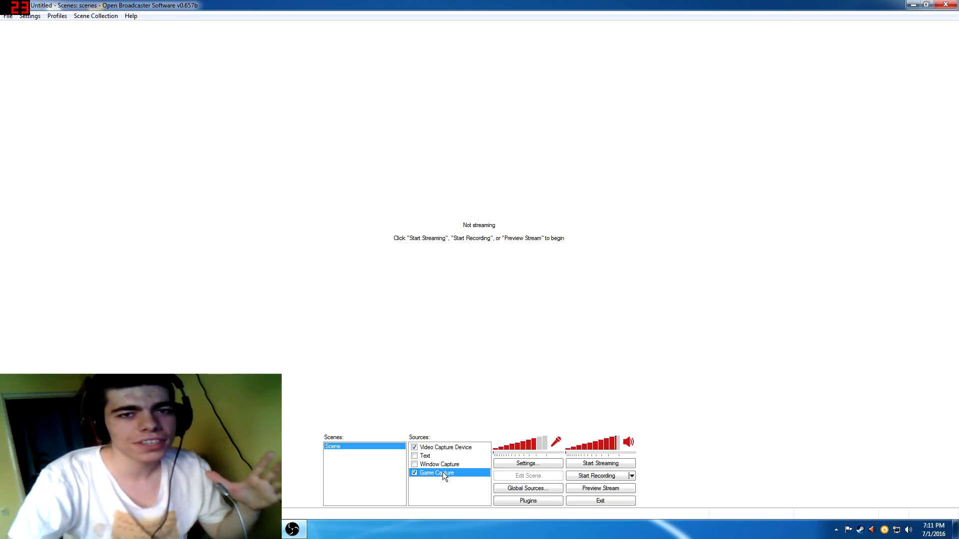
{"action": "left_click", "coordinate": [439, 464]}
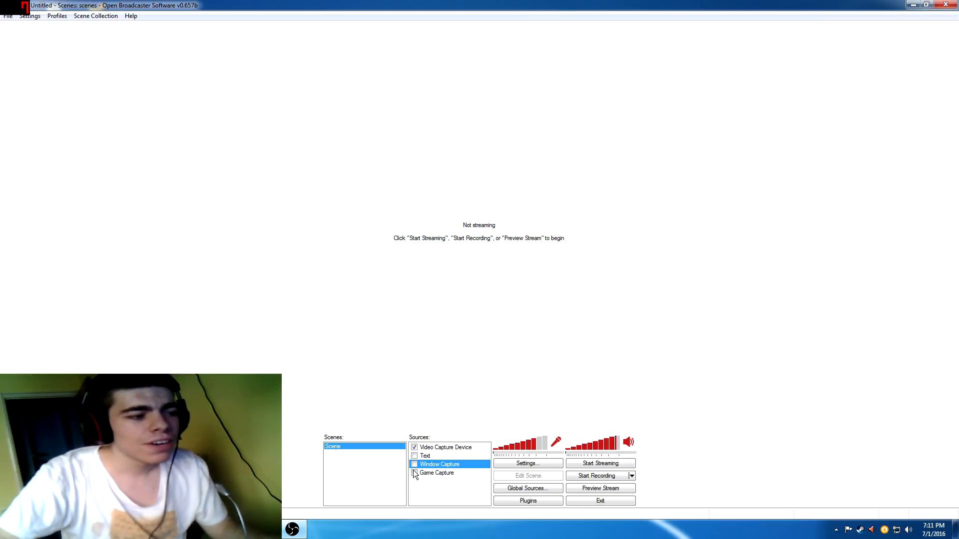
{"action": "left_click", "coordinate": [414, 464]}
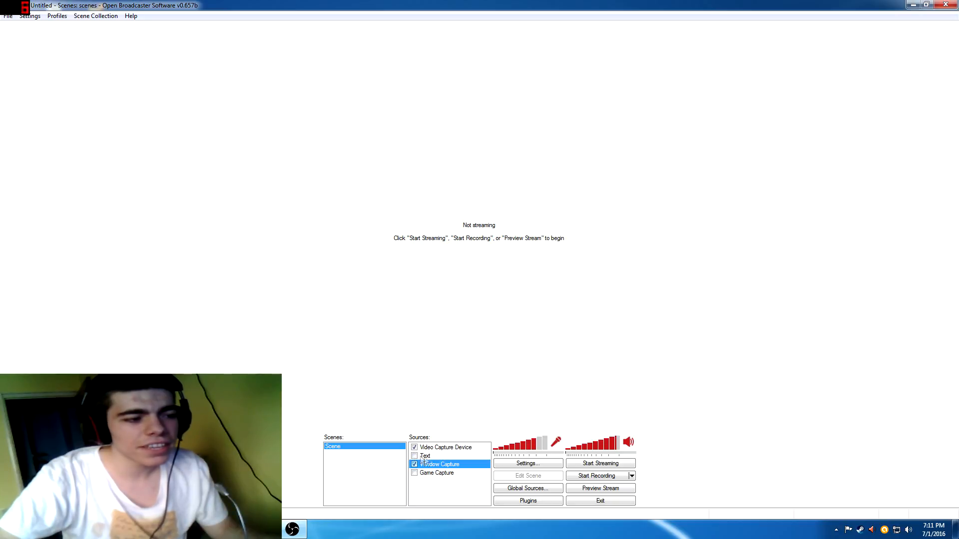
{"action": "left_click", "coordinate": [463, 489]}
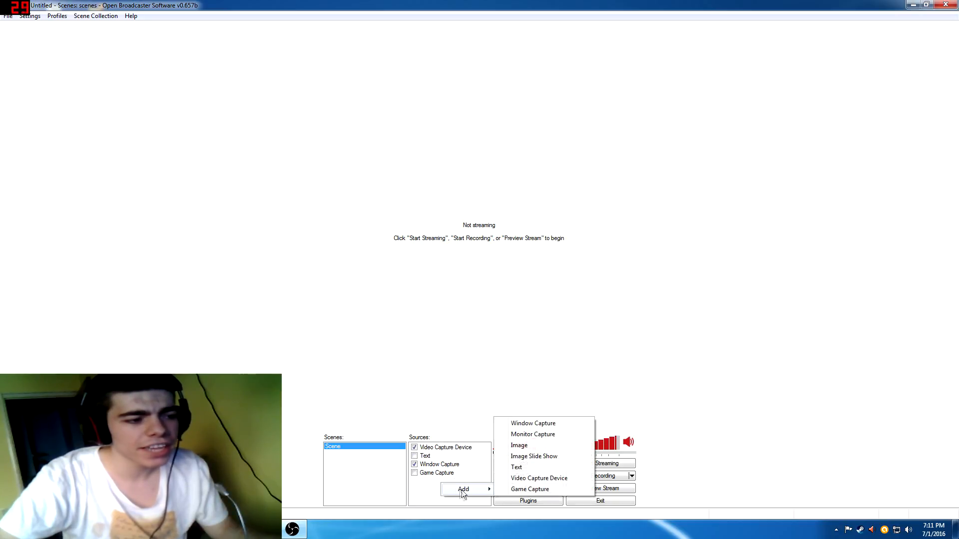
{"action": "mouse_move", "coordinate": [518, 445]}
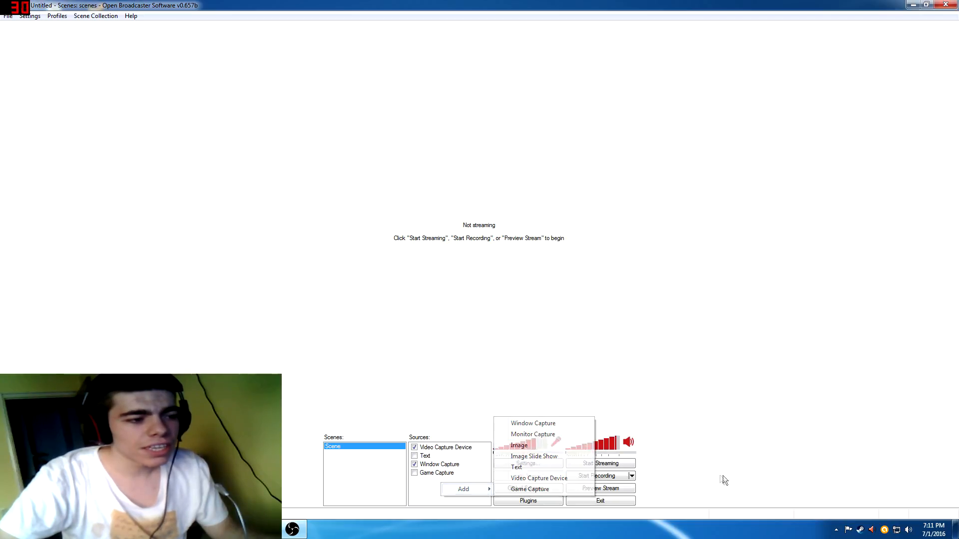
{"action": "left_click", "coordinate": [599, 488]}
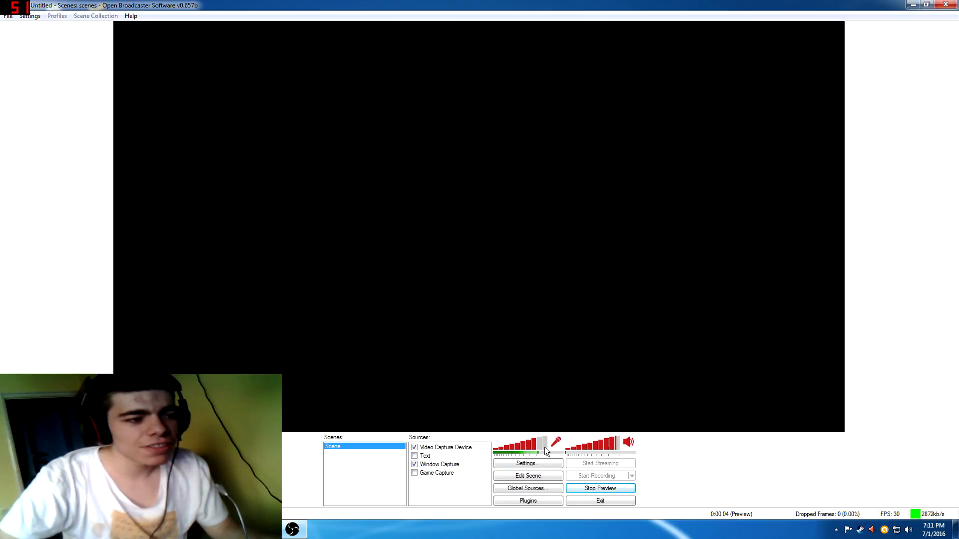
{"action": "left_click", "coordinate": [446, 447]}
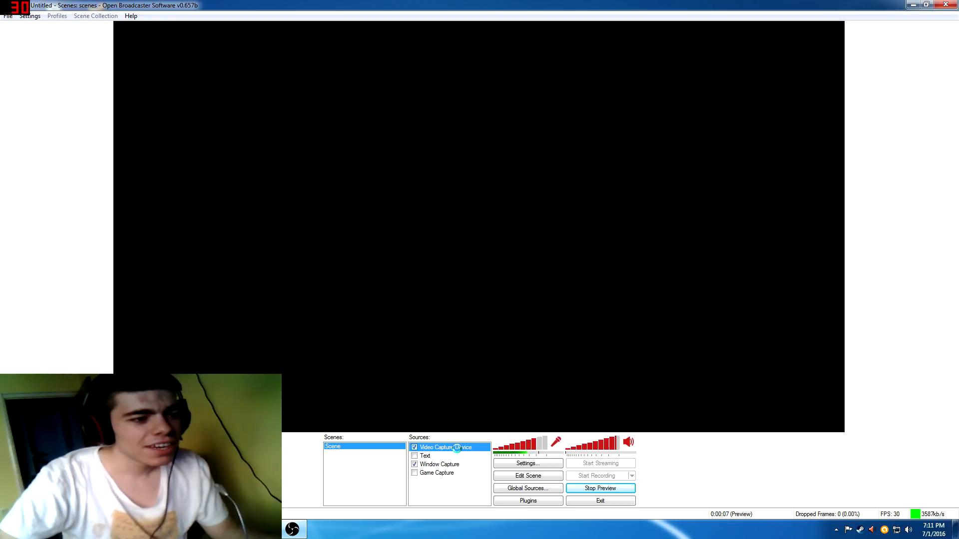
{"action": "double_click", "coordinate": [447, 447]}
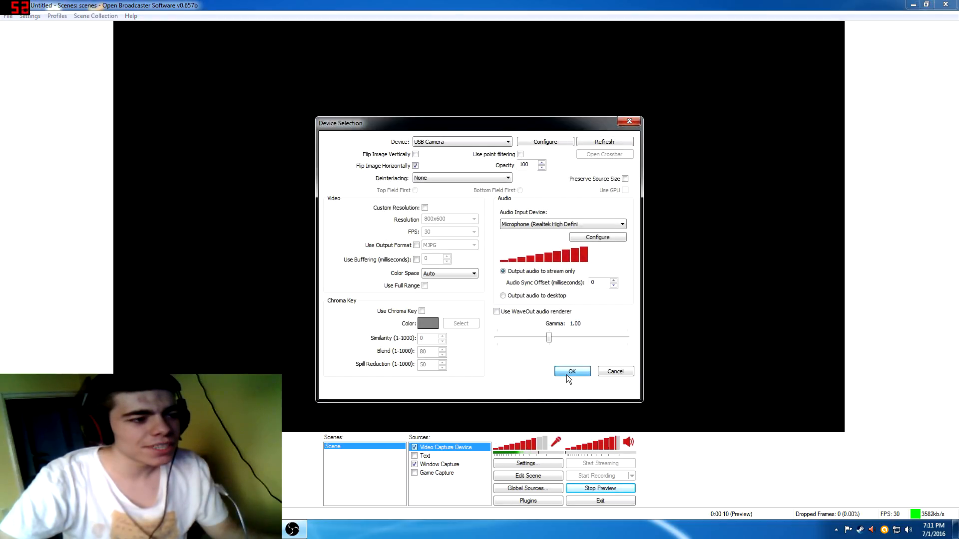
{"action": "left_click", "coordinate": [572, 371]}
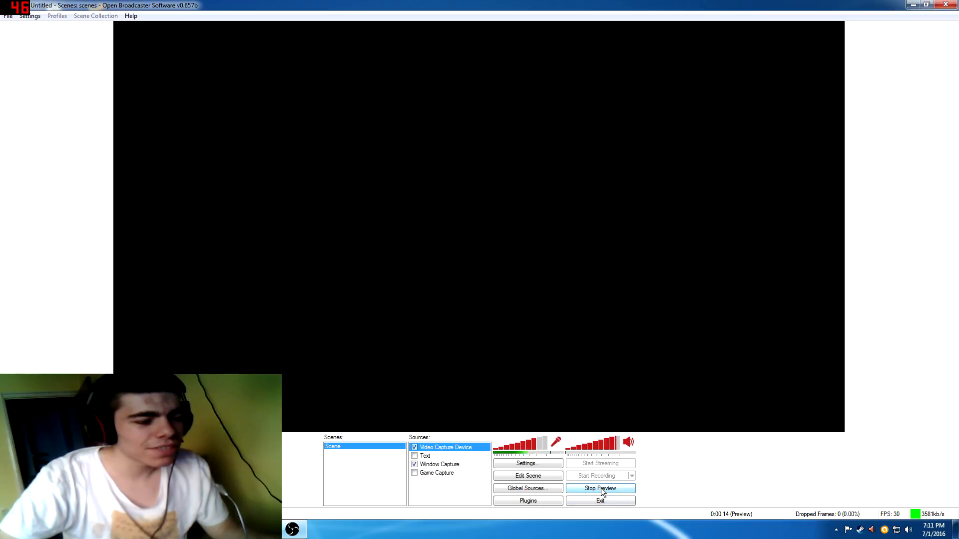
{"action": "left_click", "coordinate": [600, 488]}
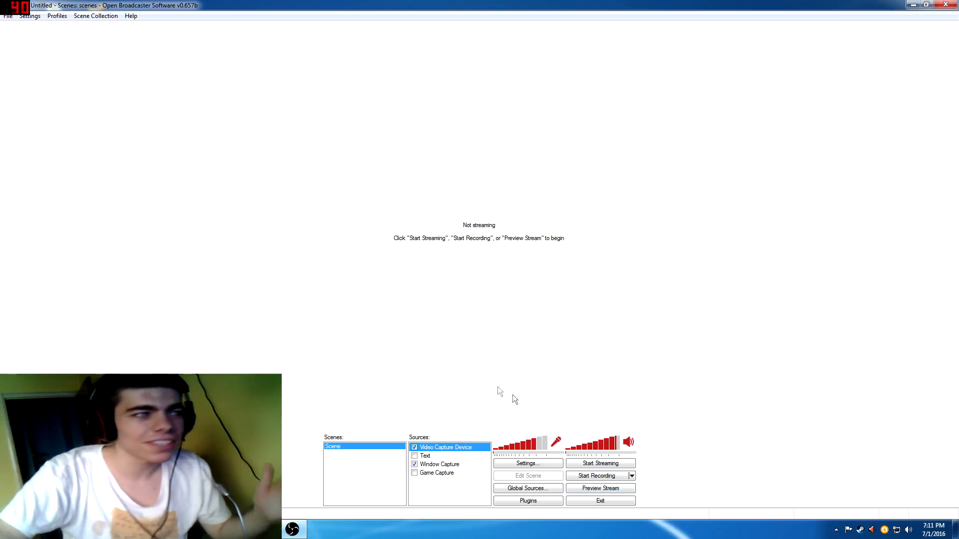
{"action": "left_click", "coordinate": [29, 15]}
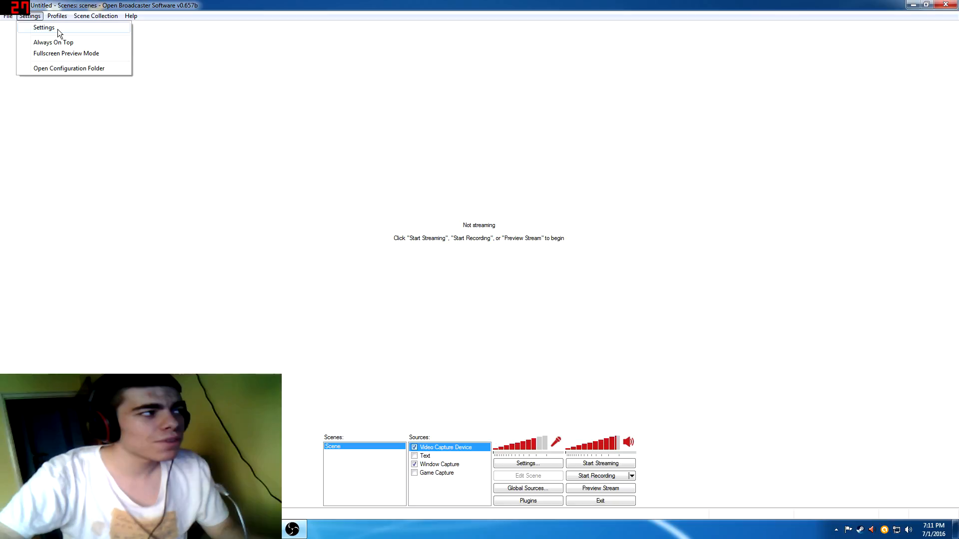
{"action": "left_click", "coordinate": [43, 28]}
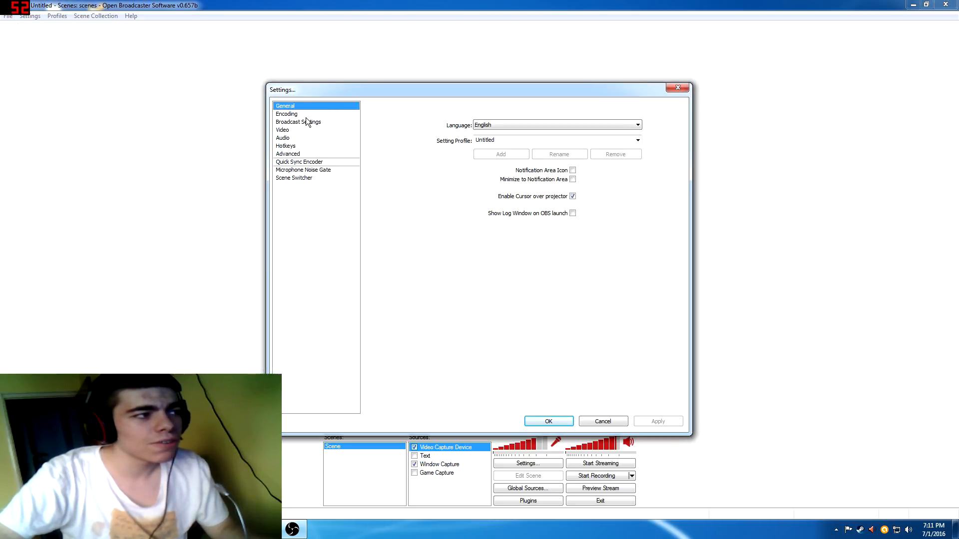
{"action": "left_click", "coordinate": [299, 122]}
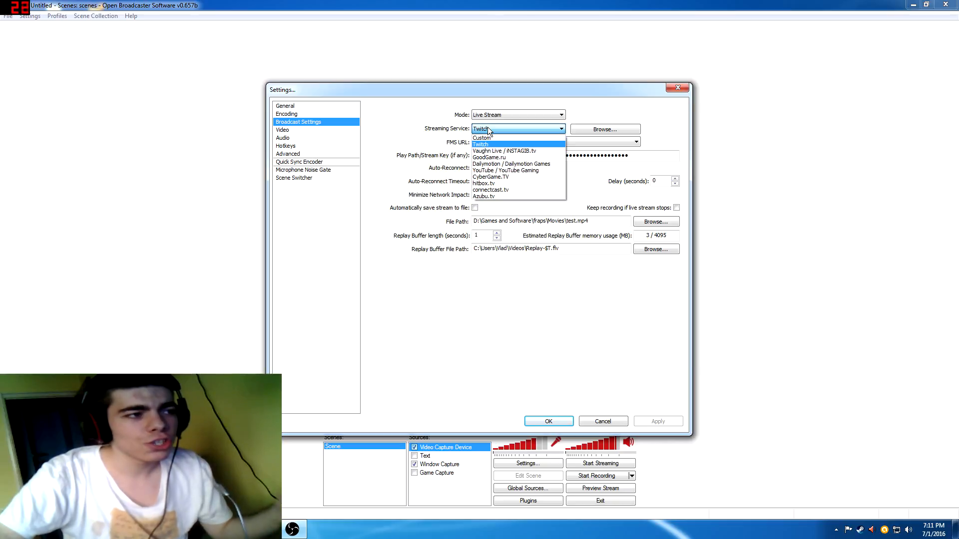
{"action": "left_click", "coordinate": [481, 144]}
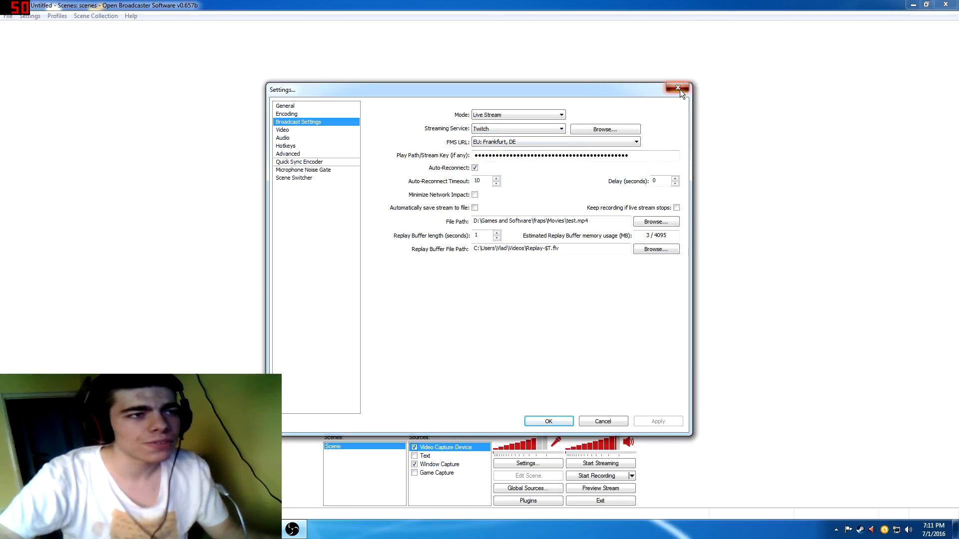
{"action": "left_click", "coordinate": [678, 88]}
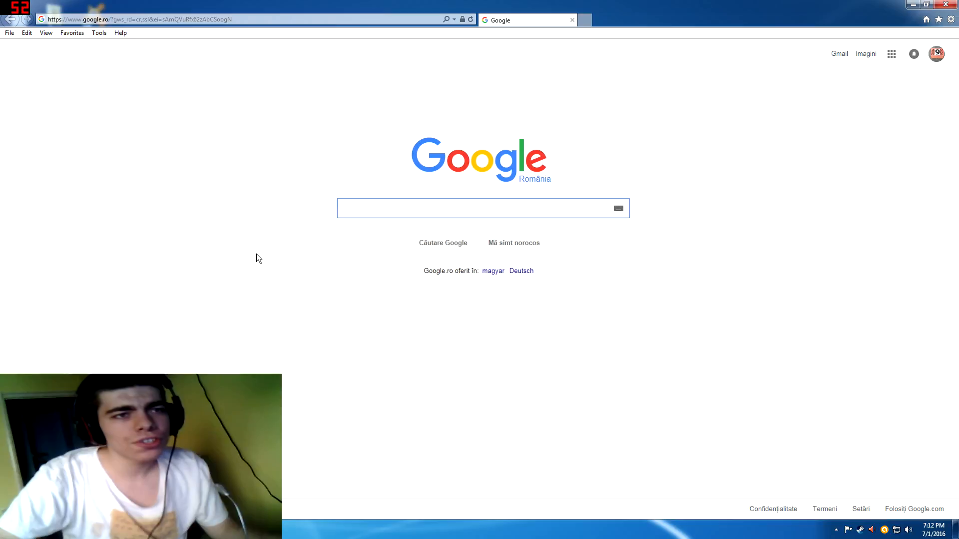
Enter 'han' into the Google search box.
{"action": "left_click", "coordinate": [482, 208]}
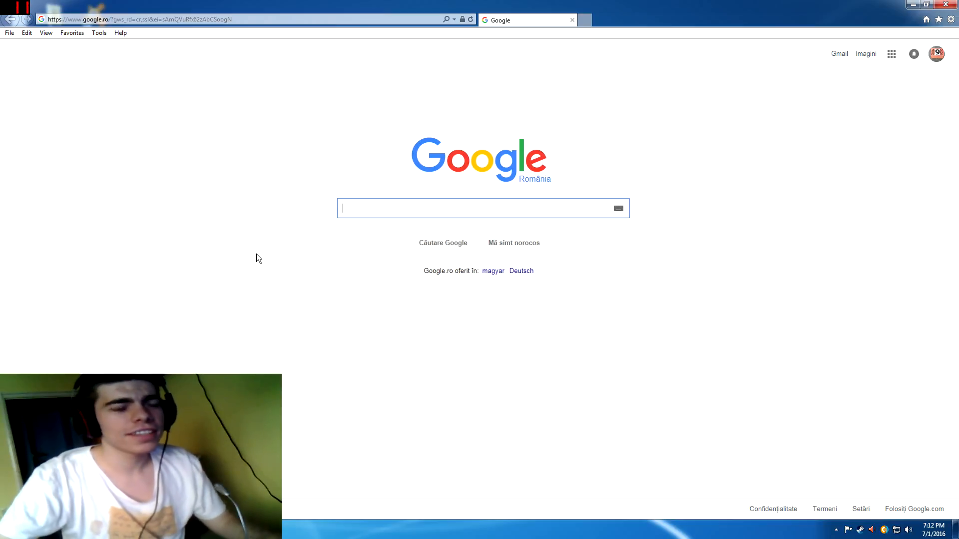
{"action": "type", "text": "handbreak"}
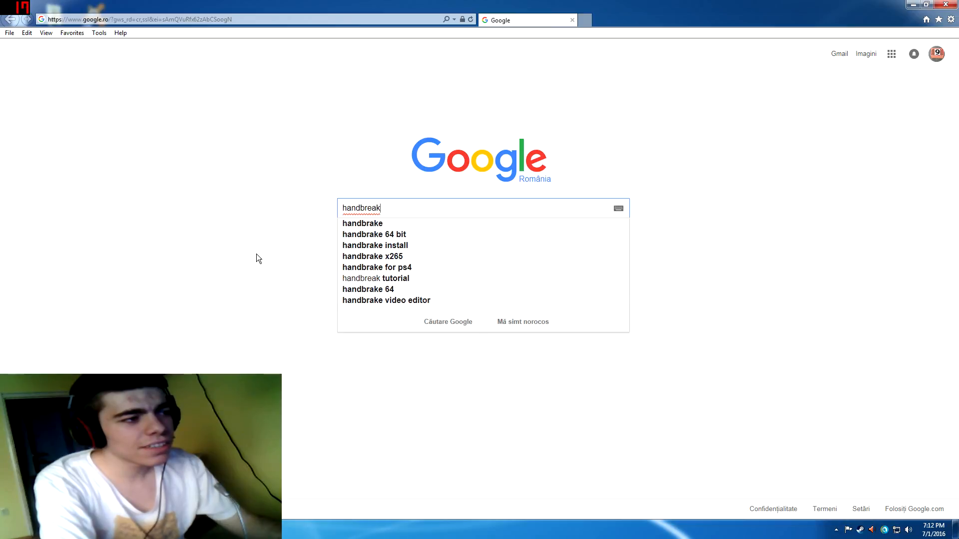
Search the 'handbrake' suggestion and open 'HandBrake: Open Source Video Transcoder'.
{"action": "left_click", "coordinate": [362, 223]}
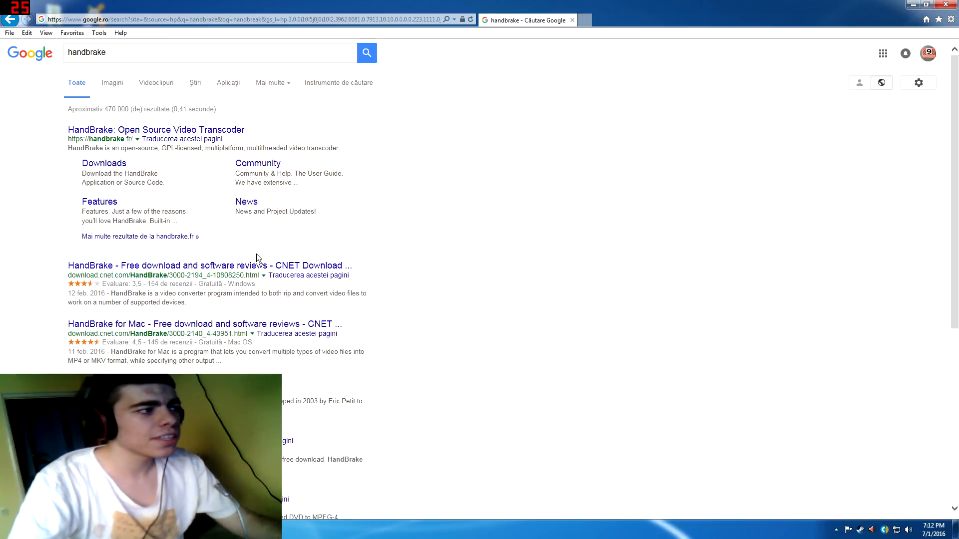
{"action": "mouse_move", "coordinate": [155, 130]}
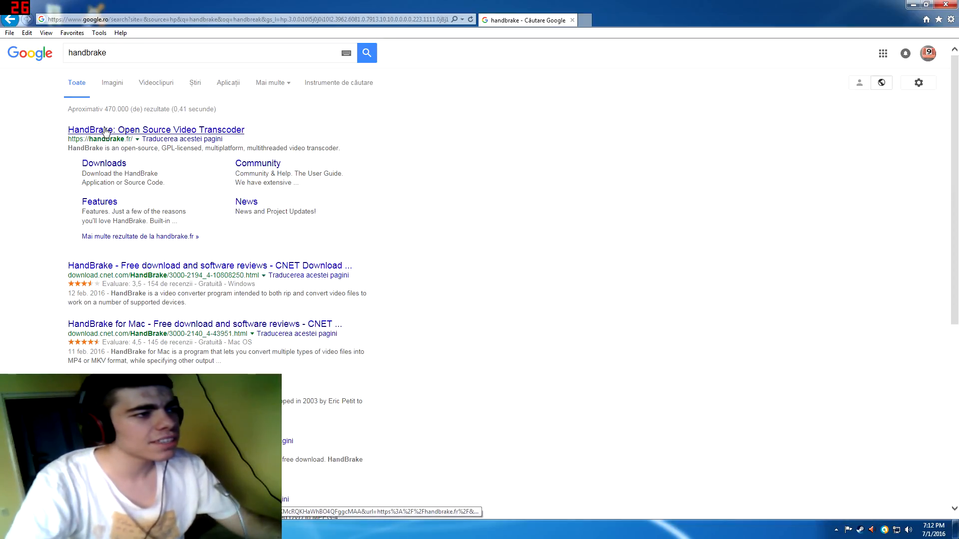
{"action": "left_click", "coordinate": [155, 130]}
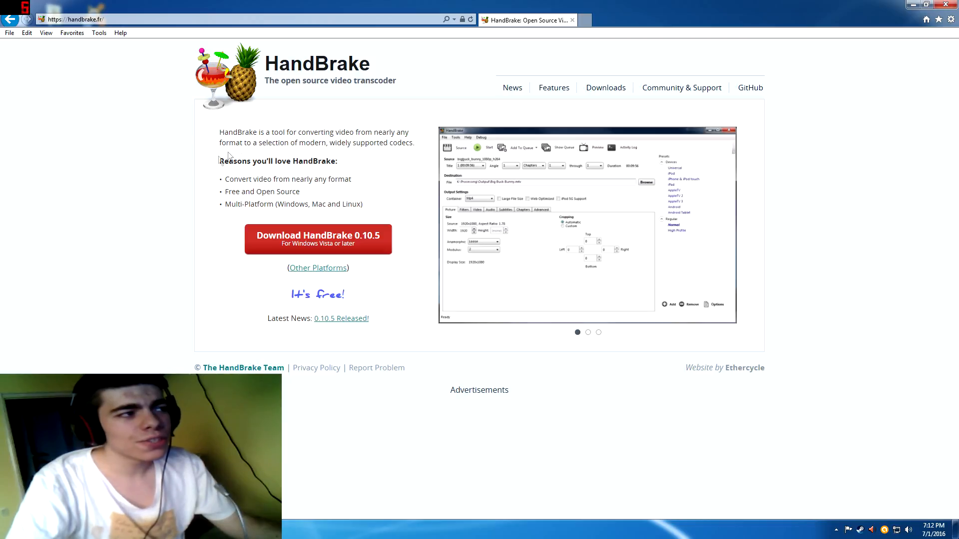
{"action": "mouse_move", "coordinate": [155, 175]}
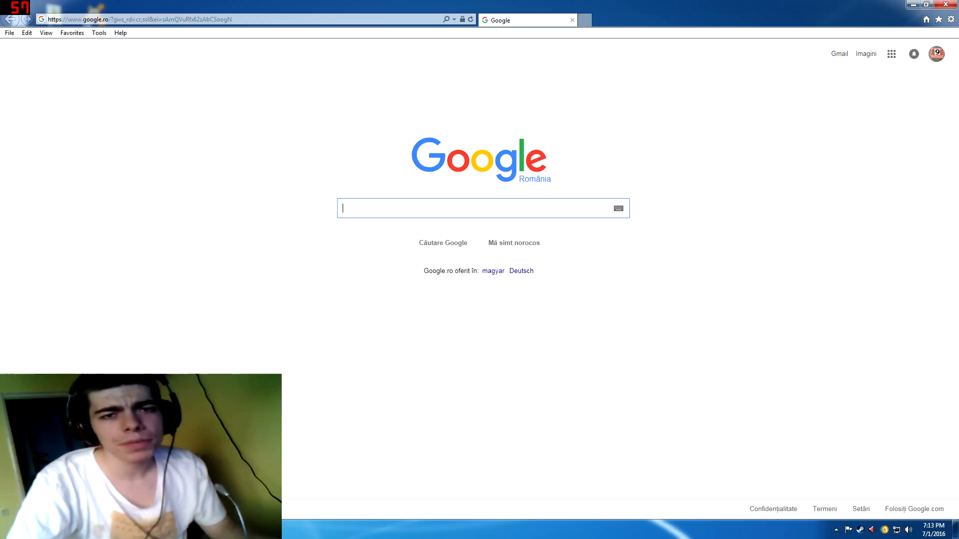
Search Google for 'audacity' and open the audacityteam.org homepage offering Audacity 2.1.2.
{"action": "type", "text": "audacity"}
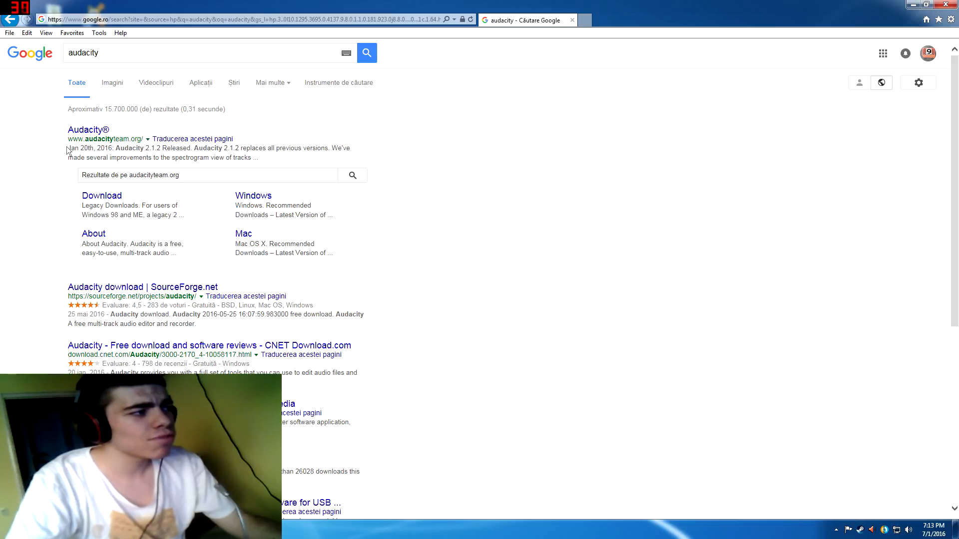
{"action": "left_click", "coordinate": [89, 129]}
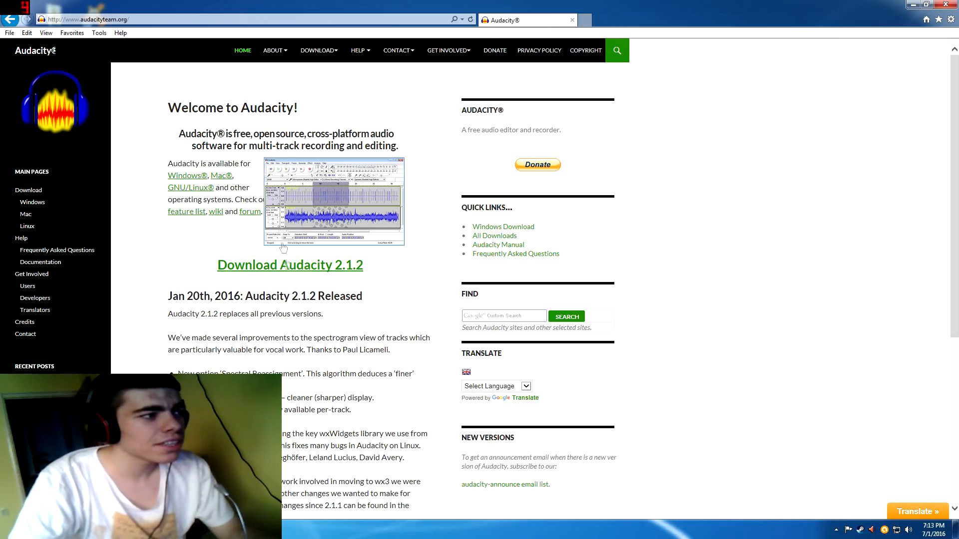
{"action": "mouse_move", "coordinate": [308, 335]}
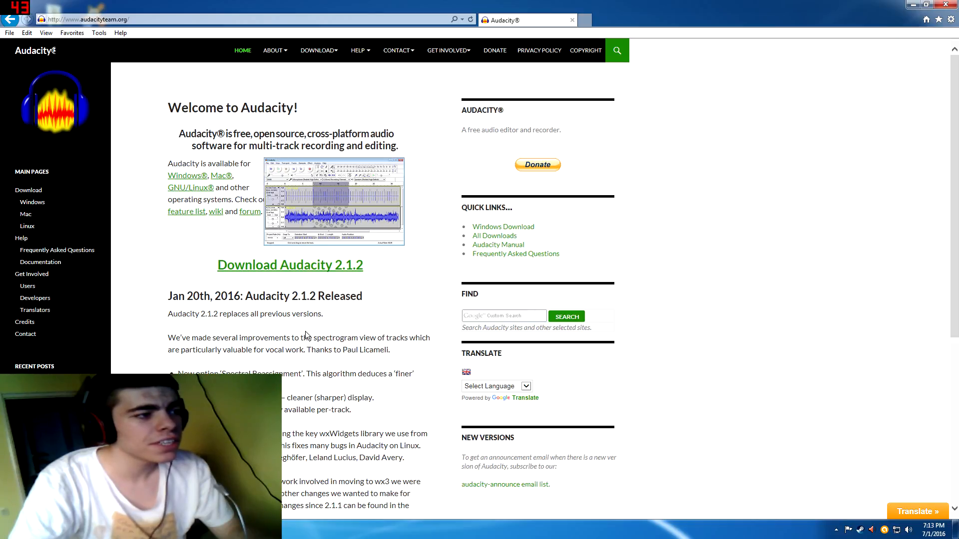